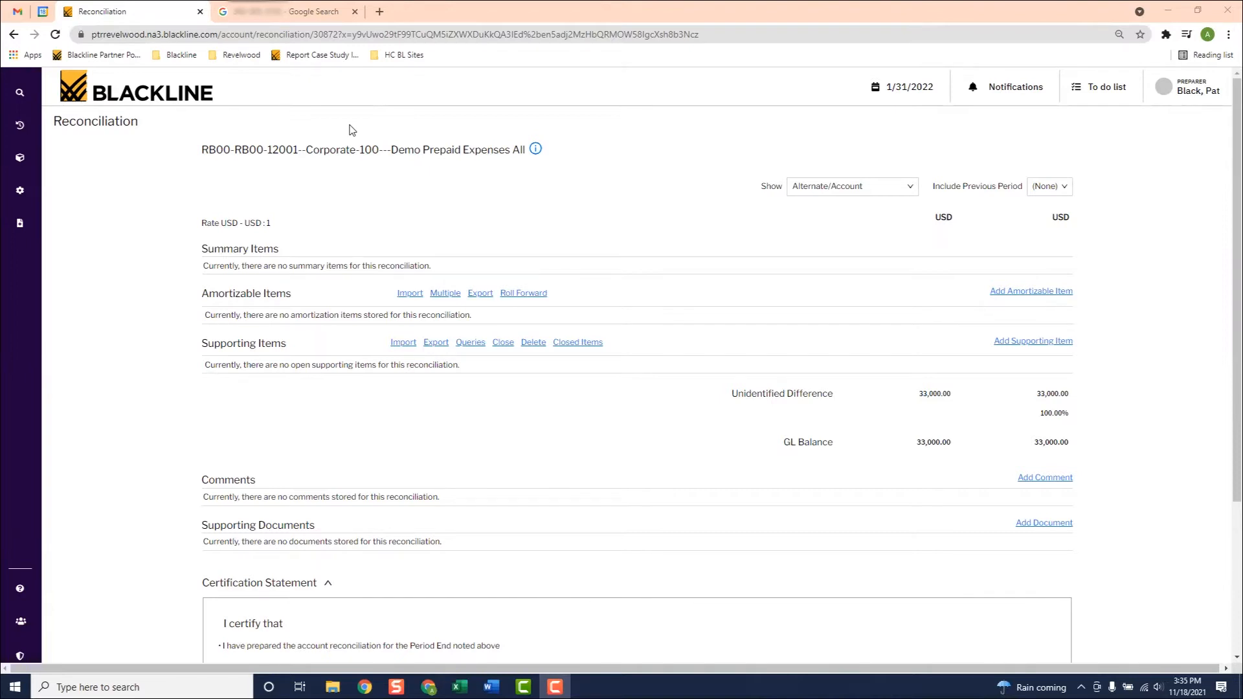
mouse_move(1020, 392)
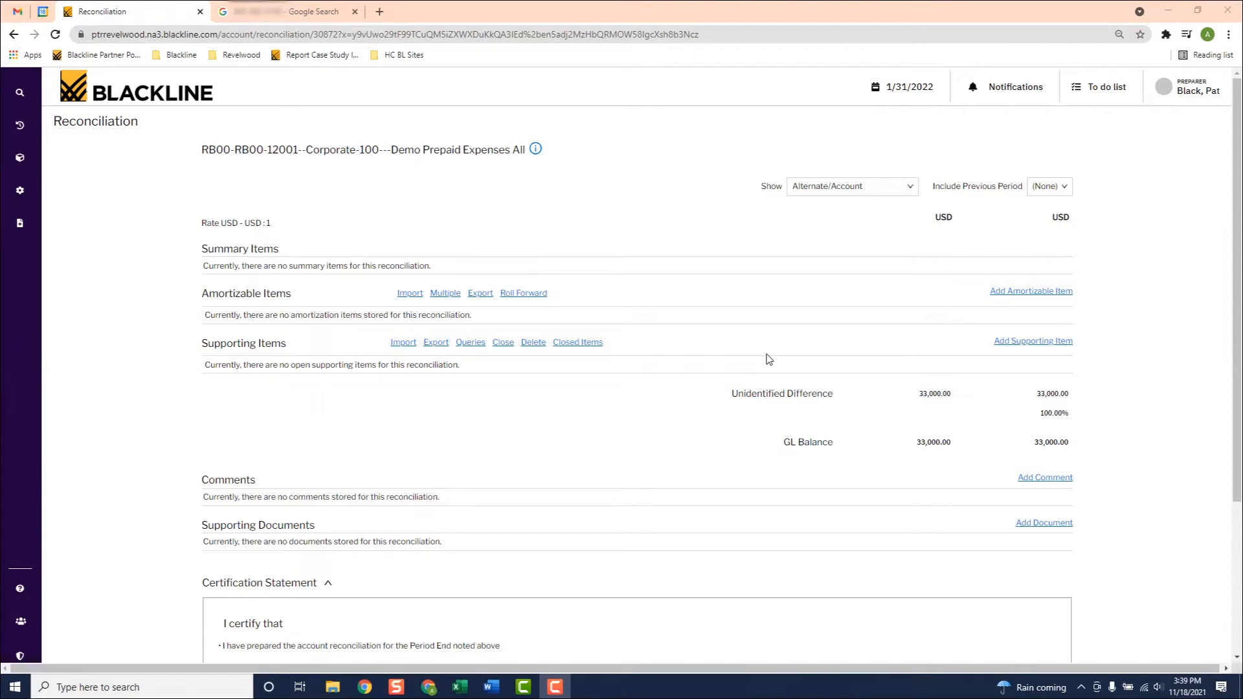
mouse_move(308, 299)
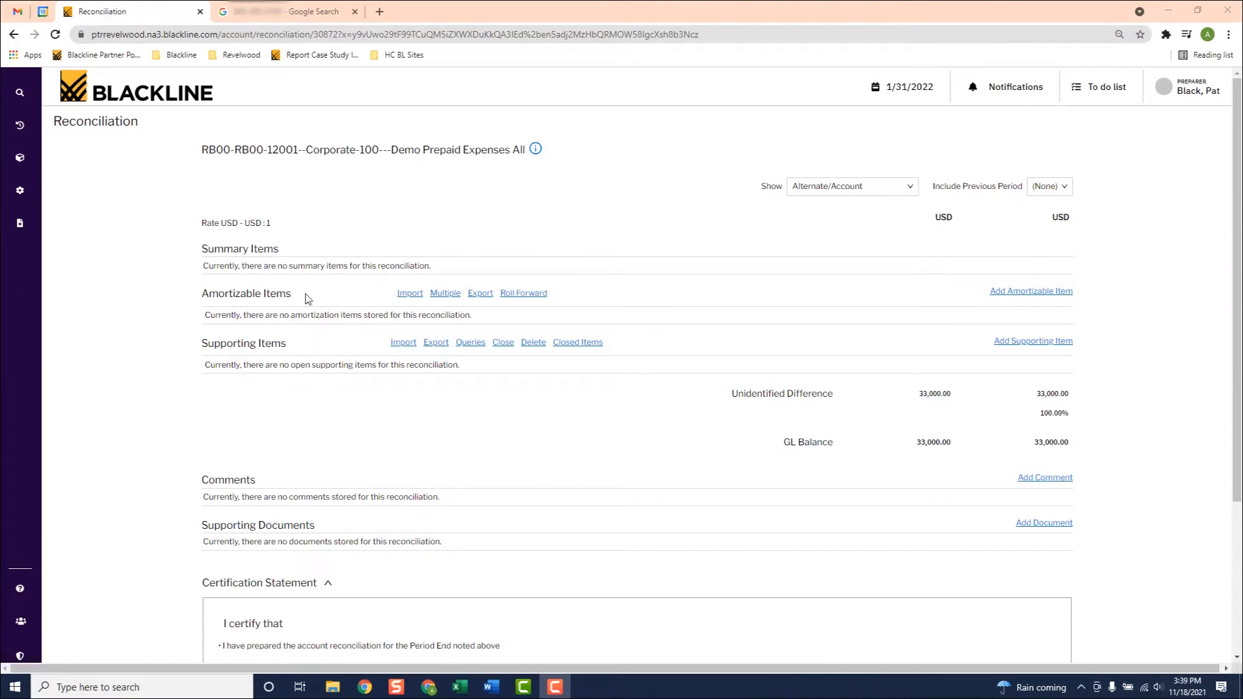
mouse_move(523, 339)
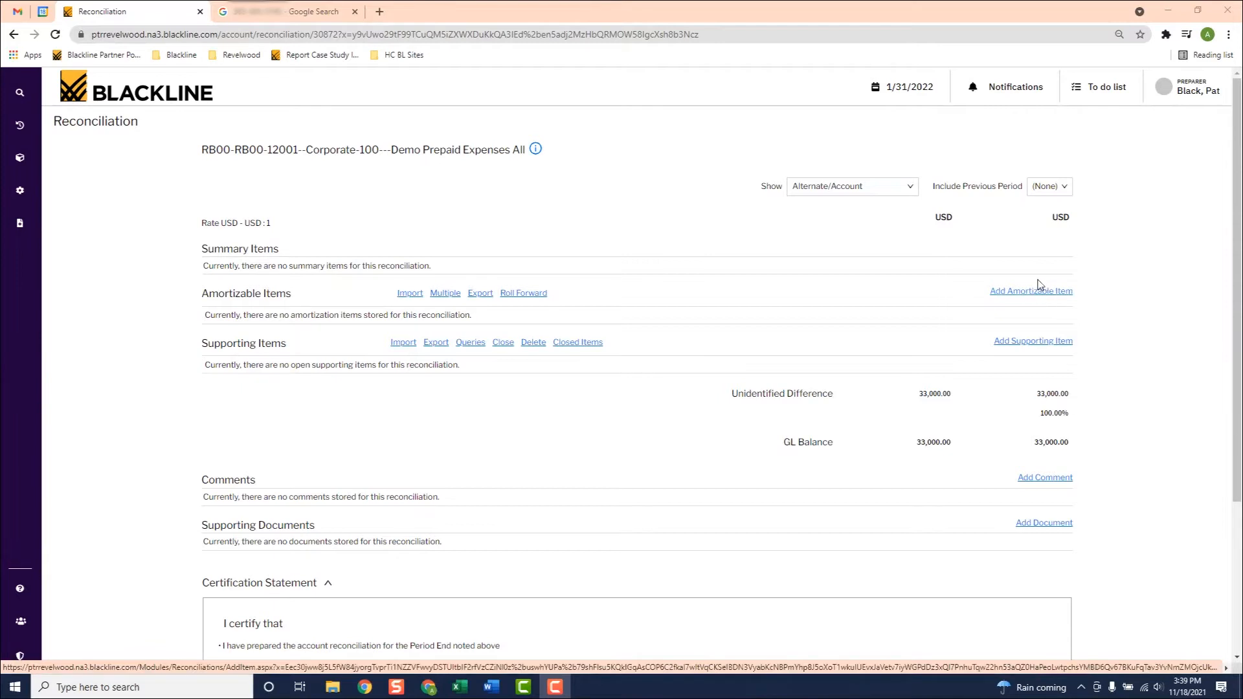
Start a new amortizable item of 6,000 amortizing 1/1/2022 to 12/31/2022, closing 12/31/2022.
click(1032, 291)
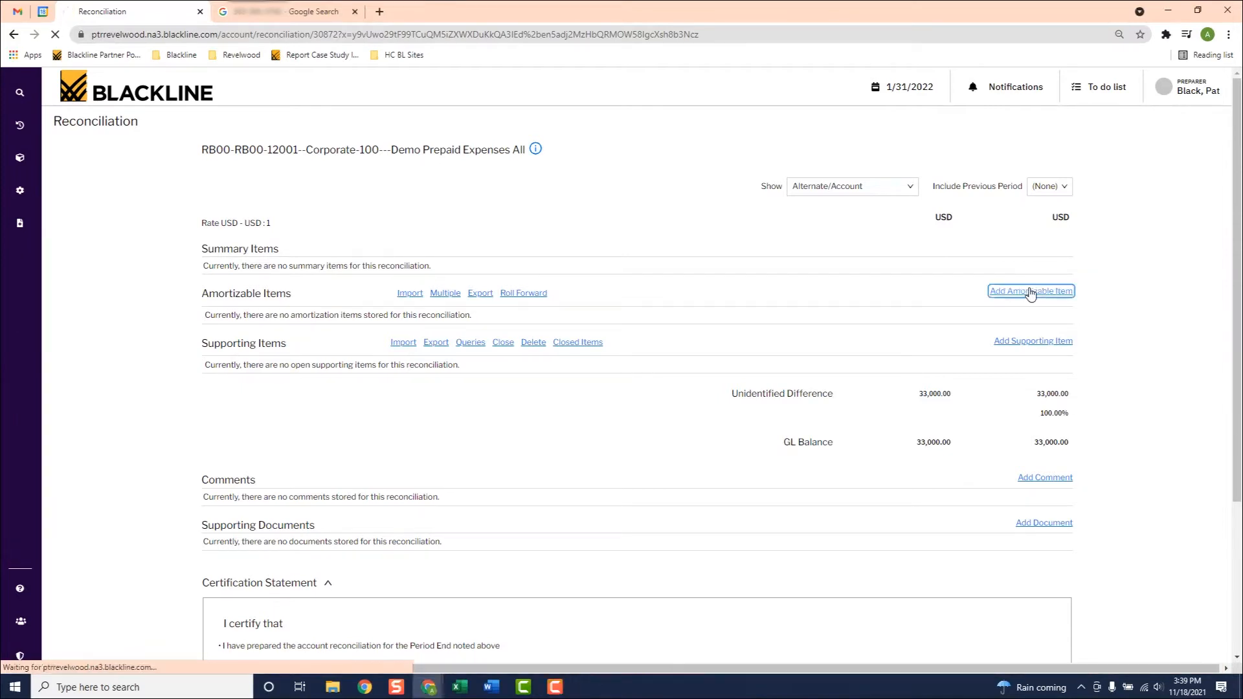
click(1031, 291)
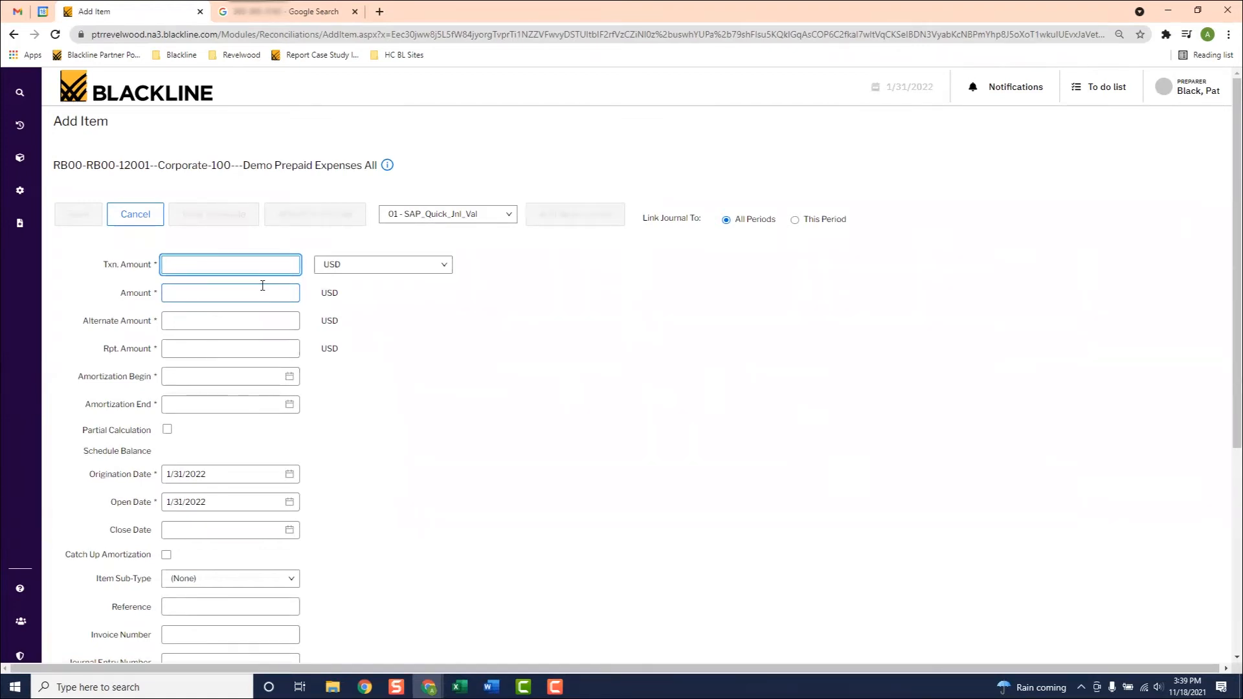
text(6000)
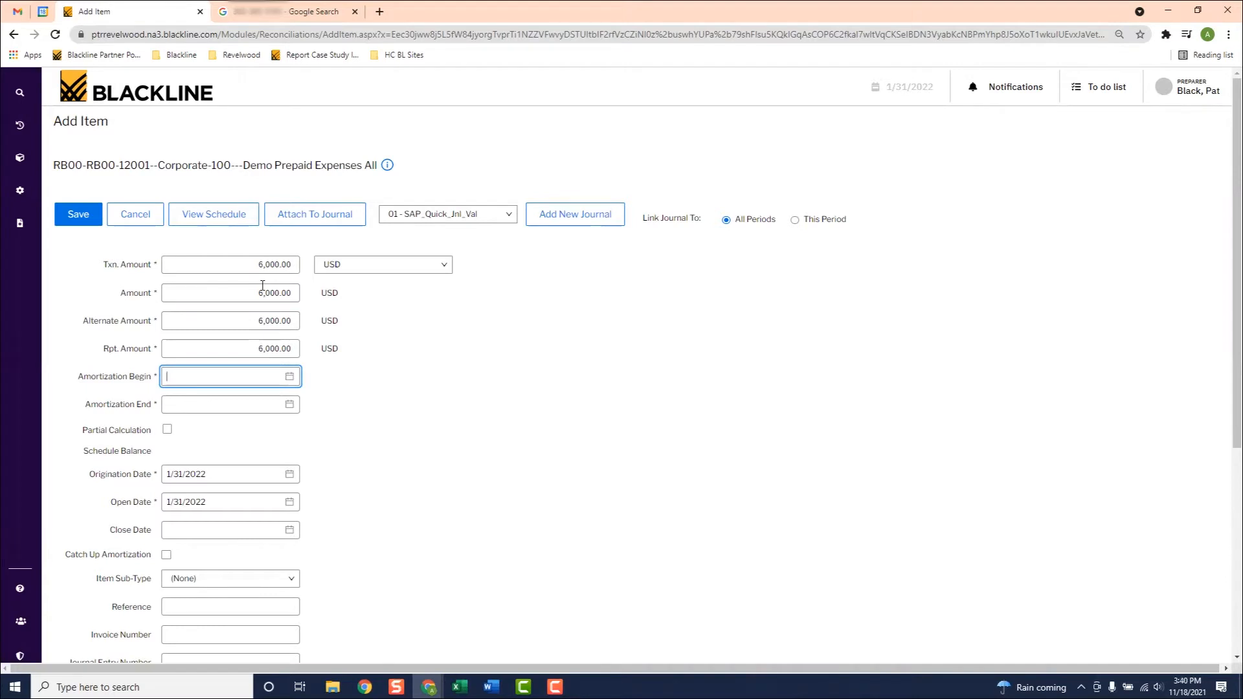
text(1/1/202)
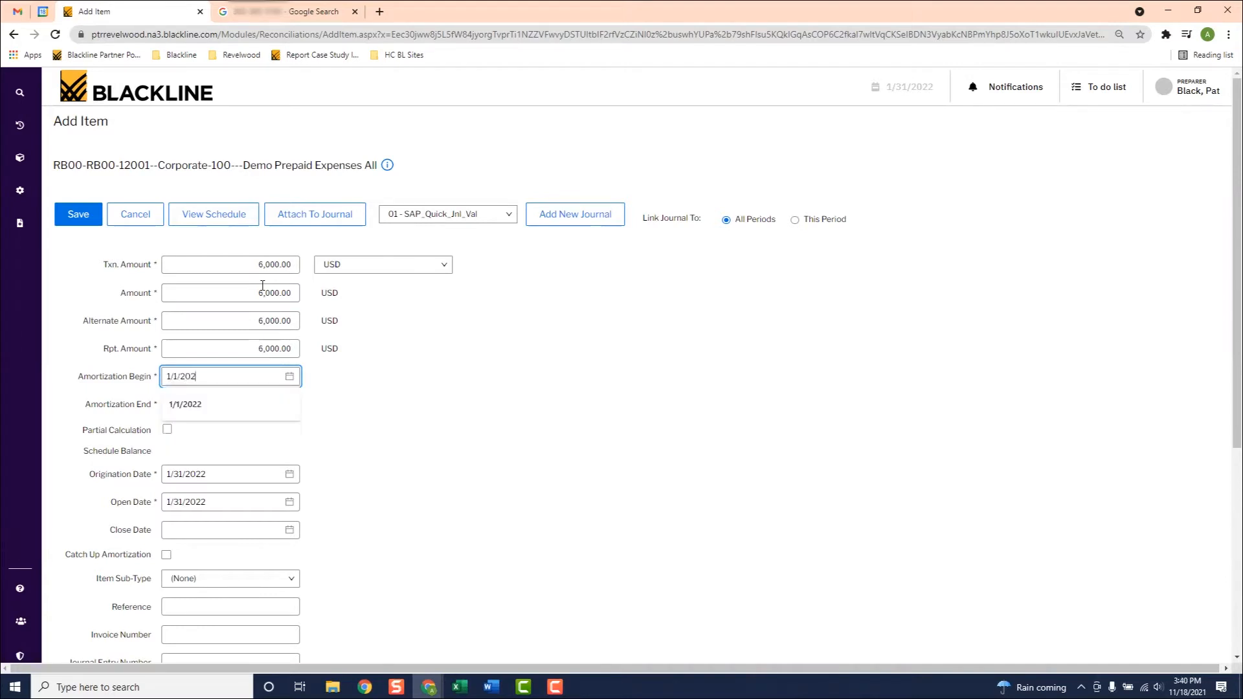
click(230, 404)
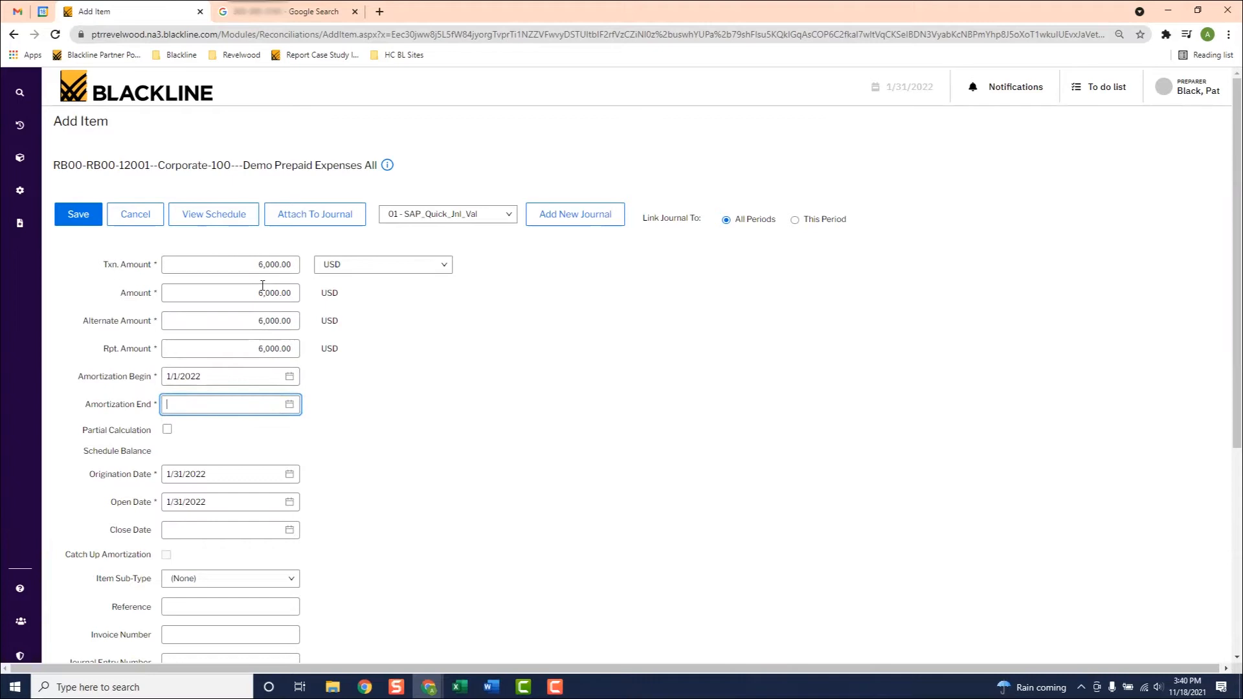
text(12/31/2022)
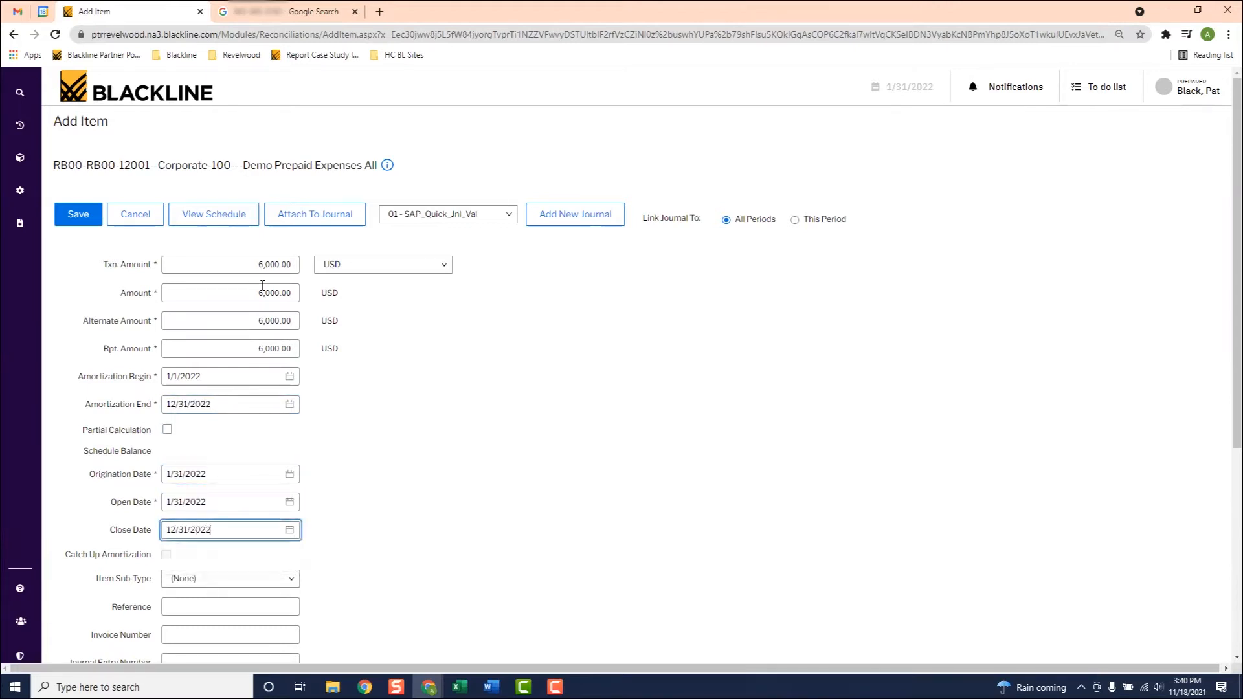
Describe the item as 'Prepaid Insurance' and save it.
scroll(down, 3)
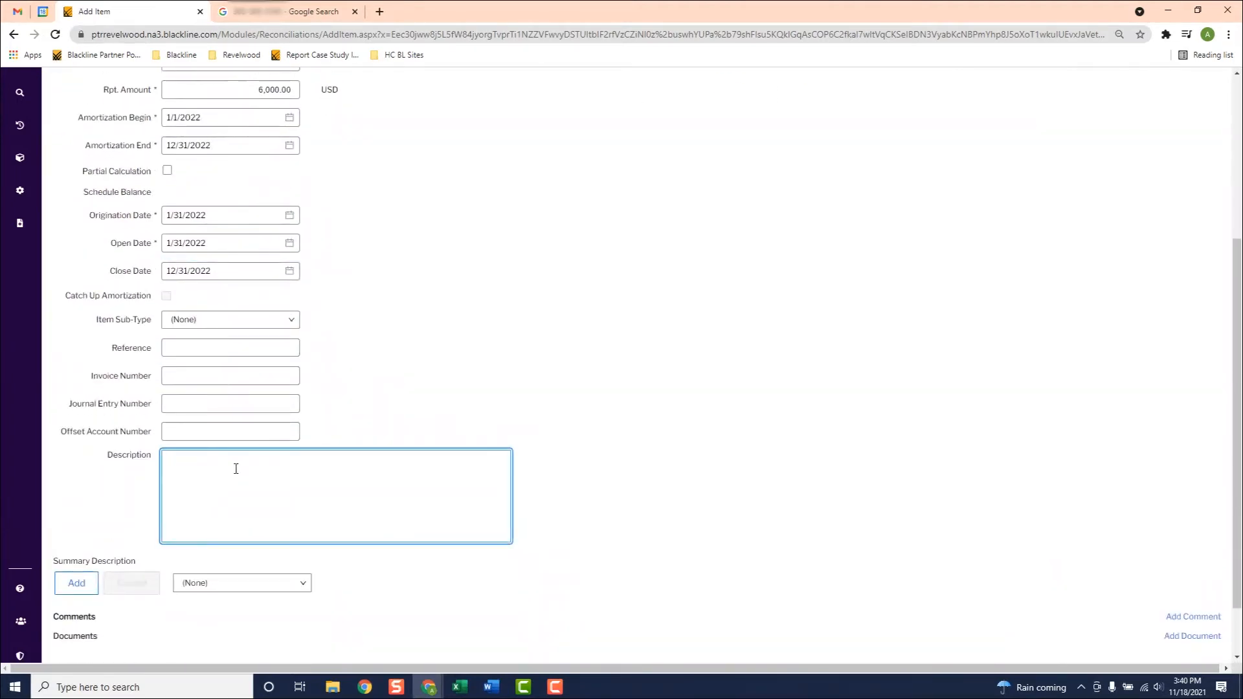
text(Prepaid)
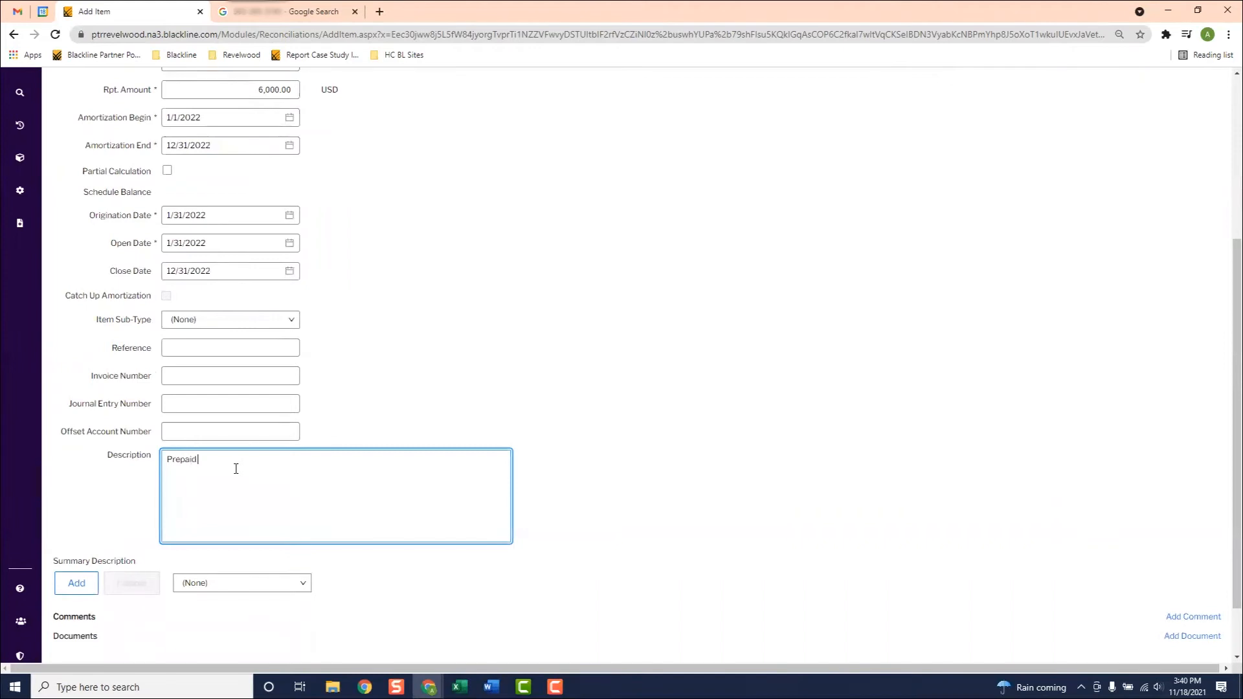
text(Insurance)
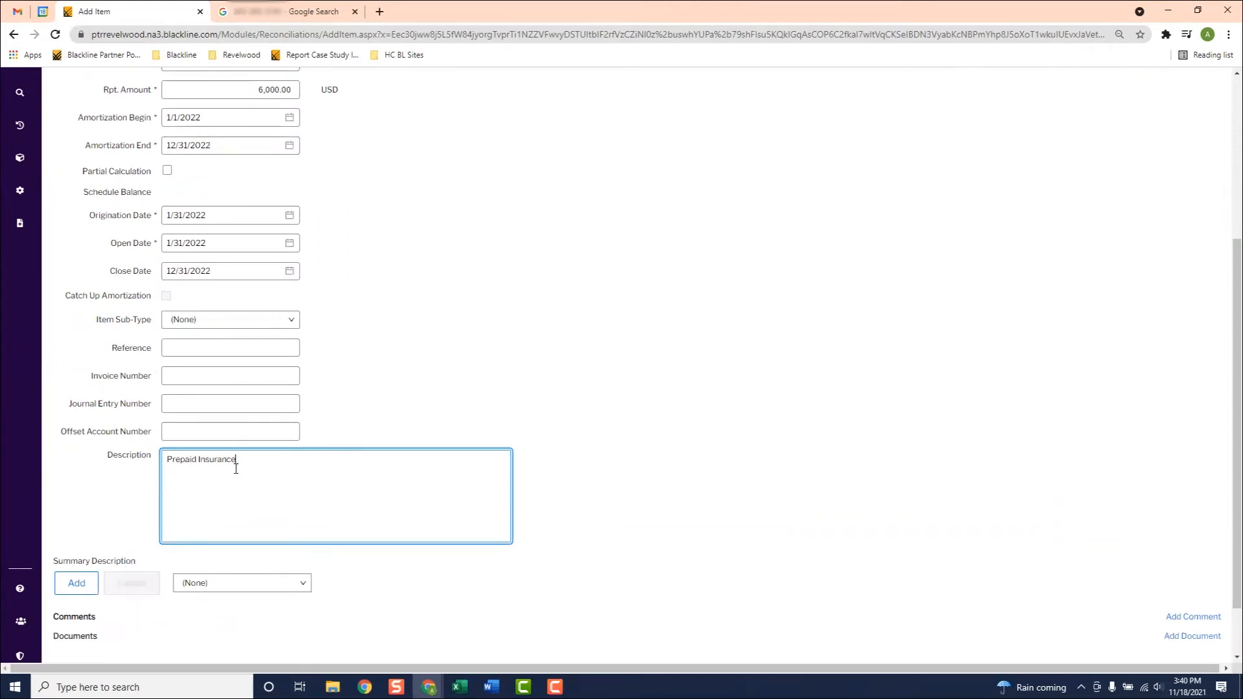
scroll(up, 3)
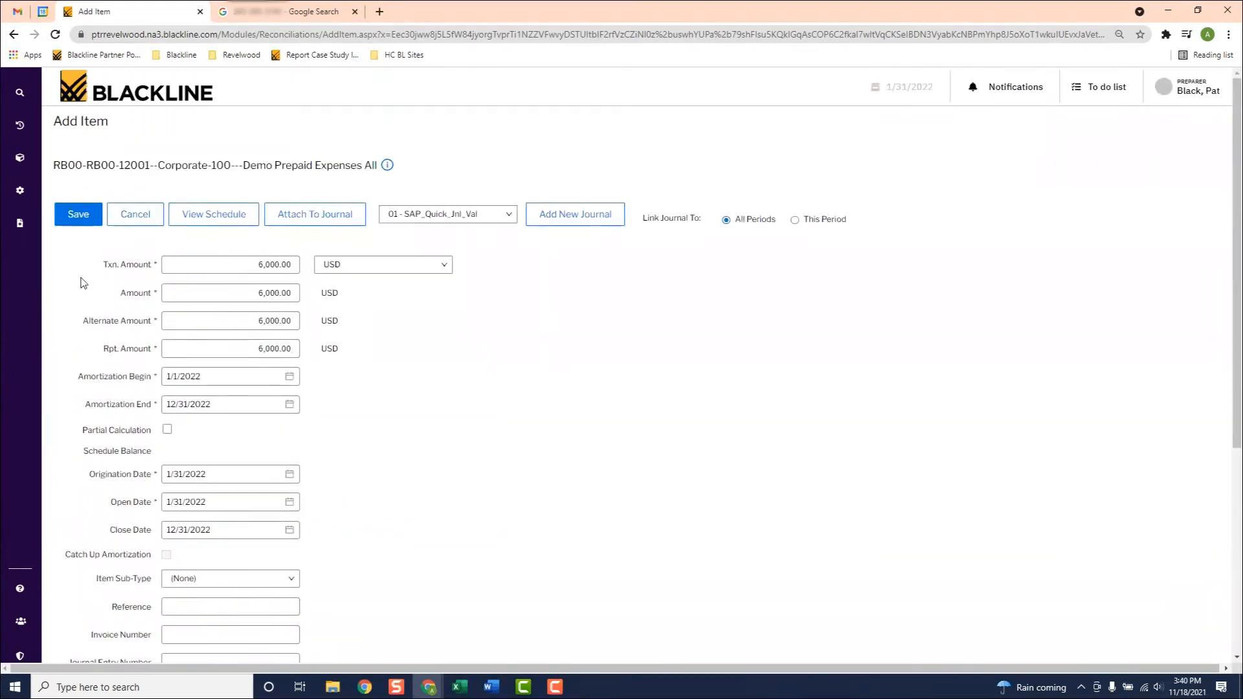
click(78, 214)
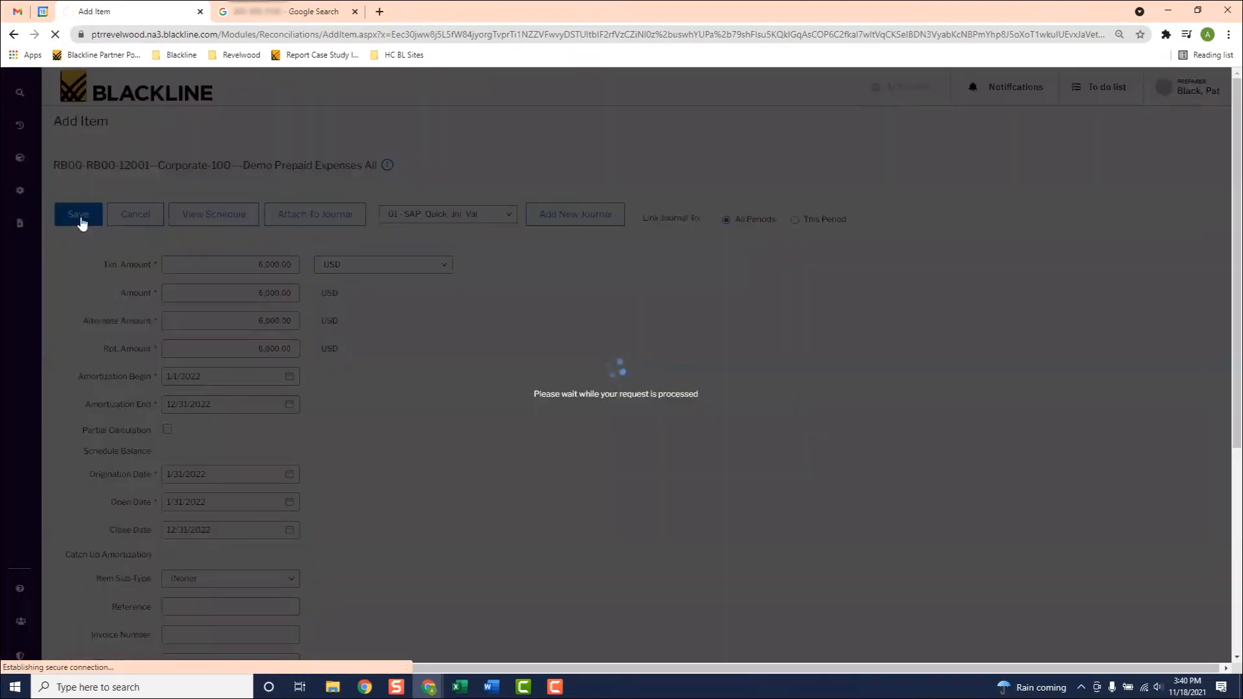
Review the saved Prepaid Insurance item with its 5,500 balance and begin a second amortizable item.
click(77, 214)
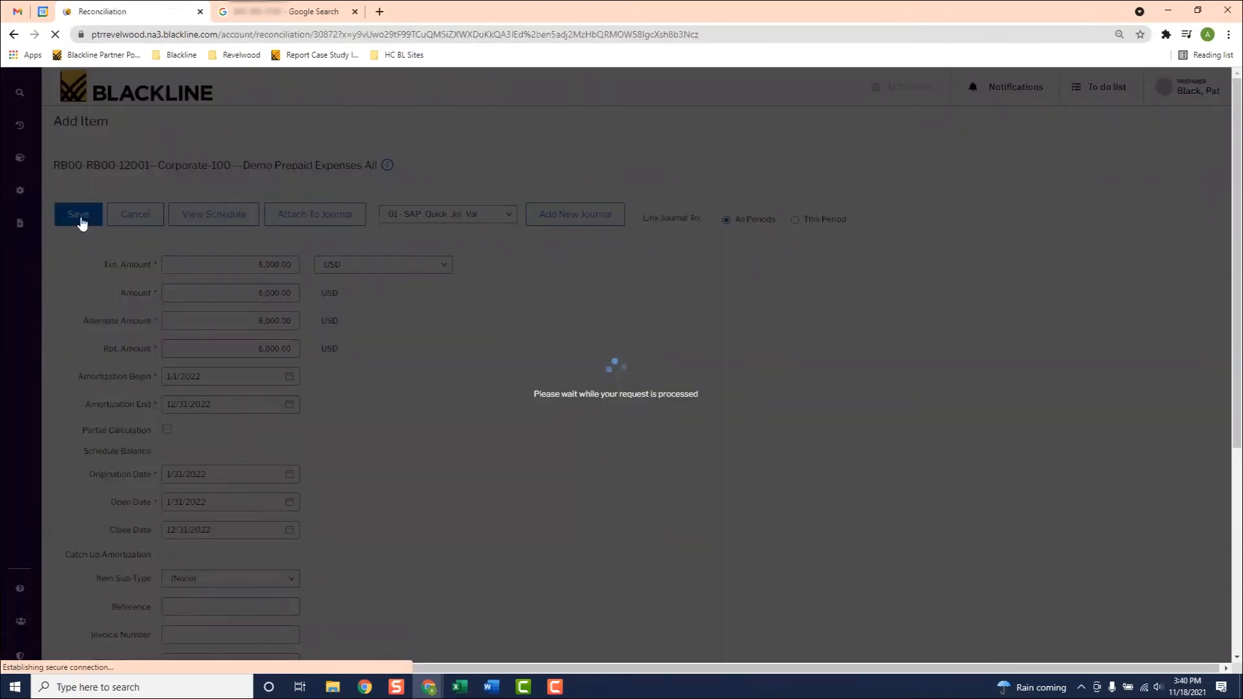
click(78, 214)
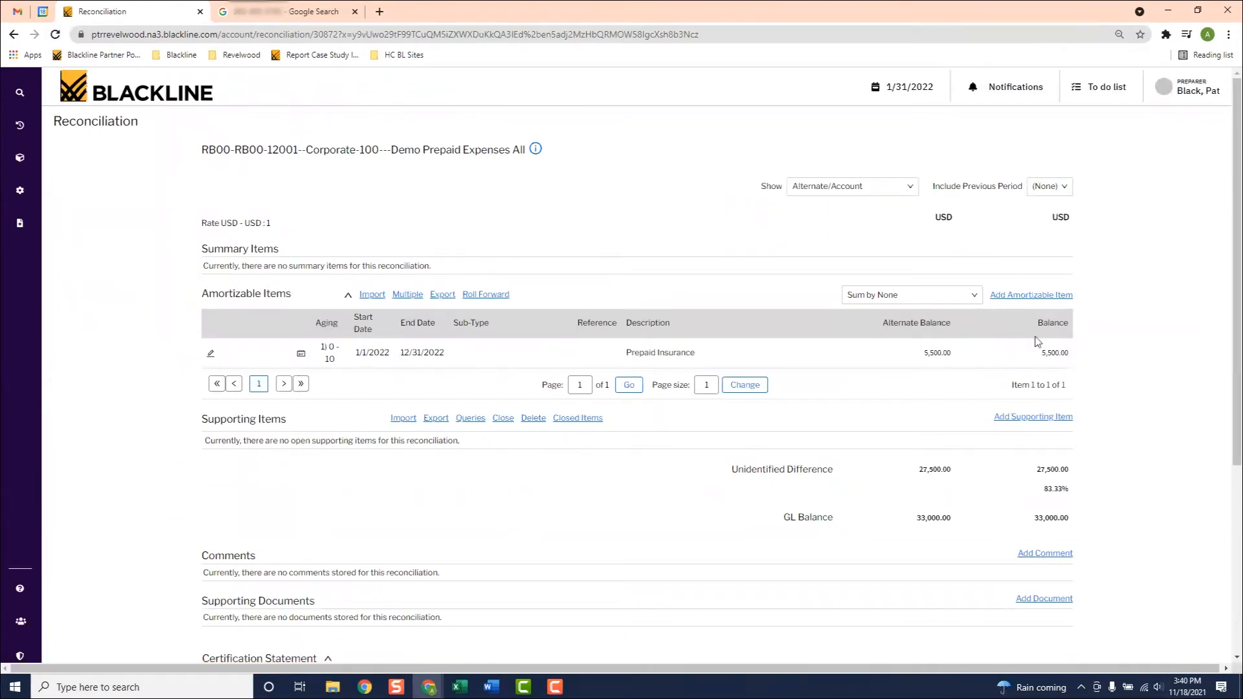
mouse_move(790, 358)
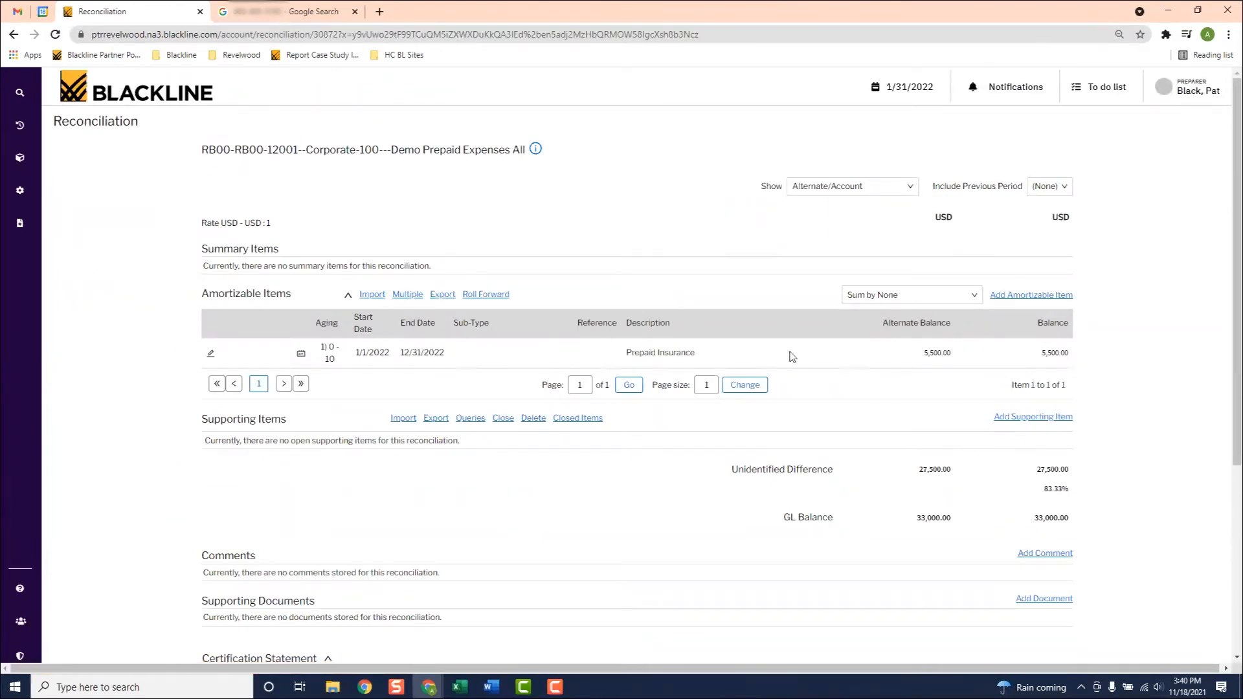
click(1030, 294)
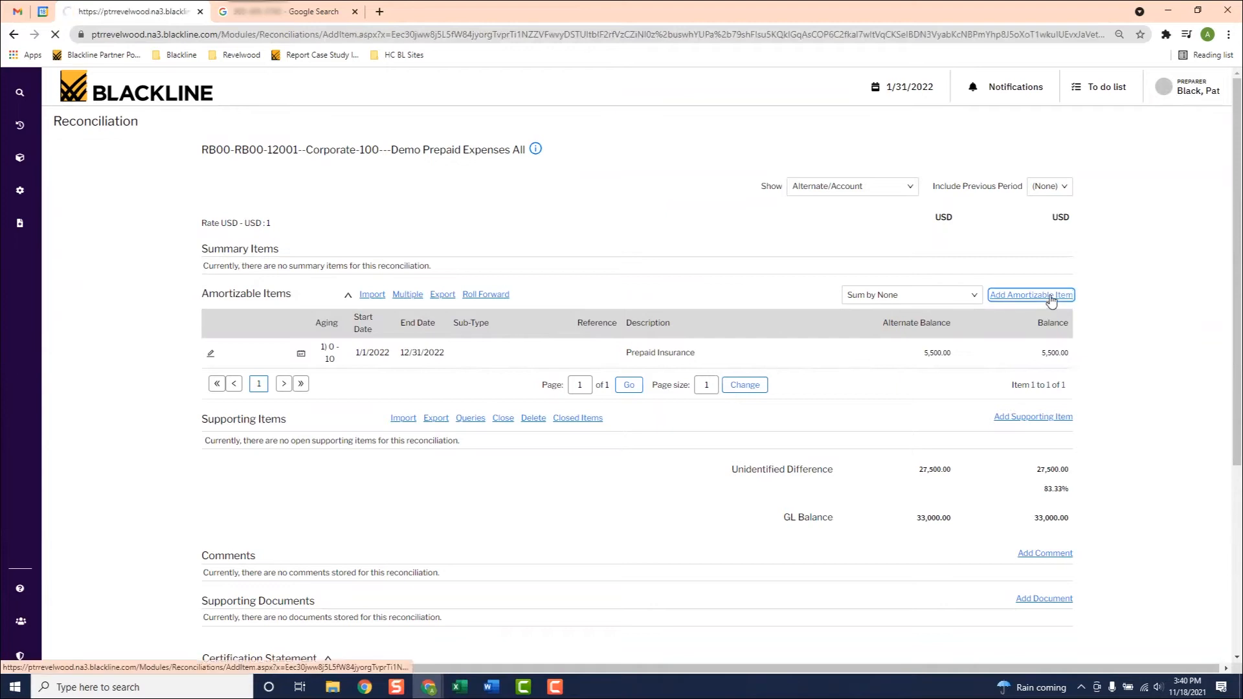
Enter a 12,000 item amortizing 1/1/2022 to 12/31/2022 with a 12/31/2022 close date.
click(1030, 294)
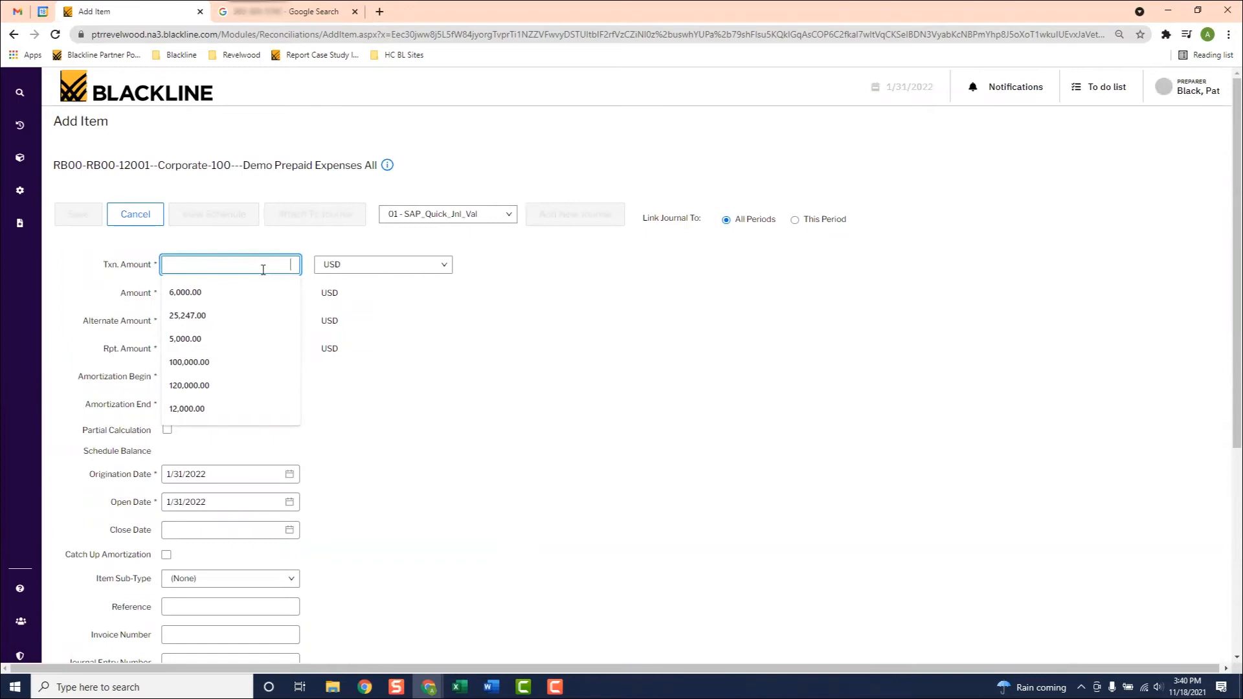
text(120000.00)
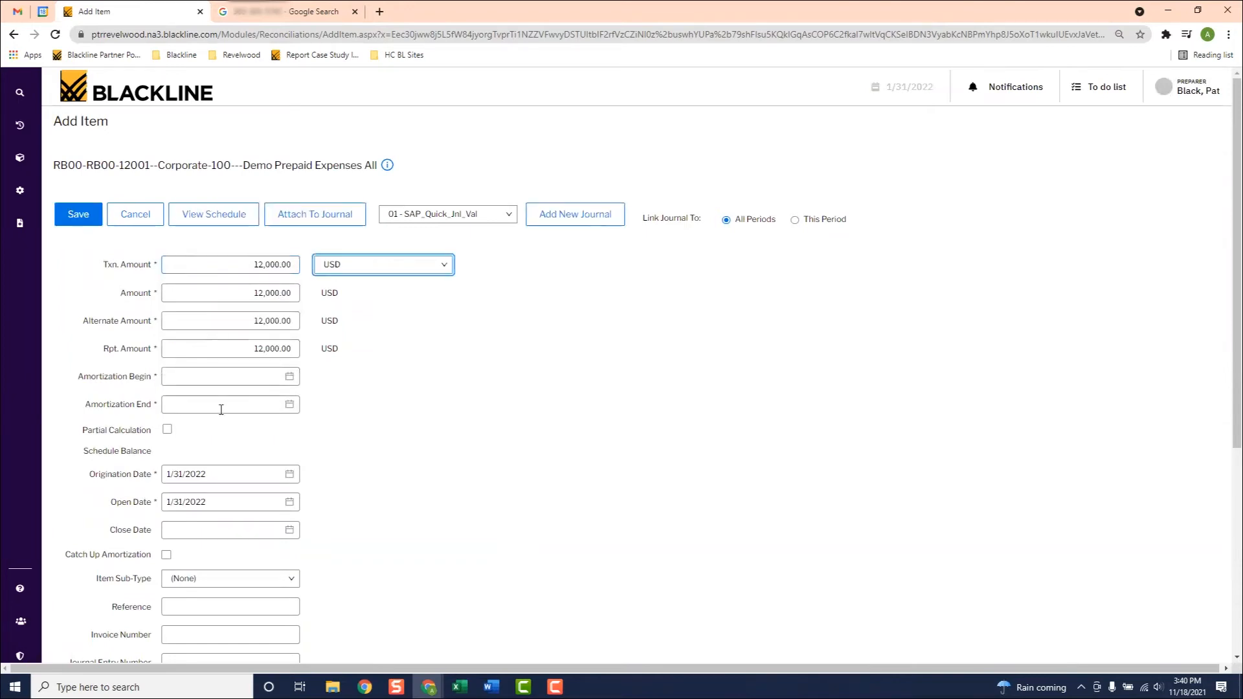
text(1/1/2022)
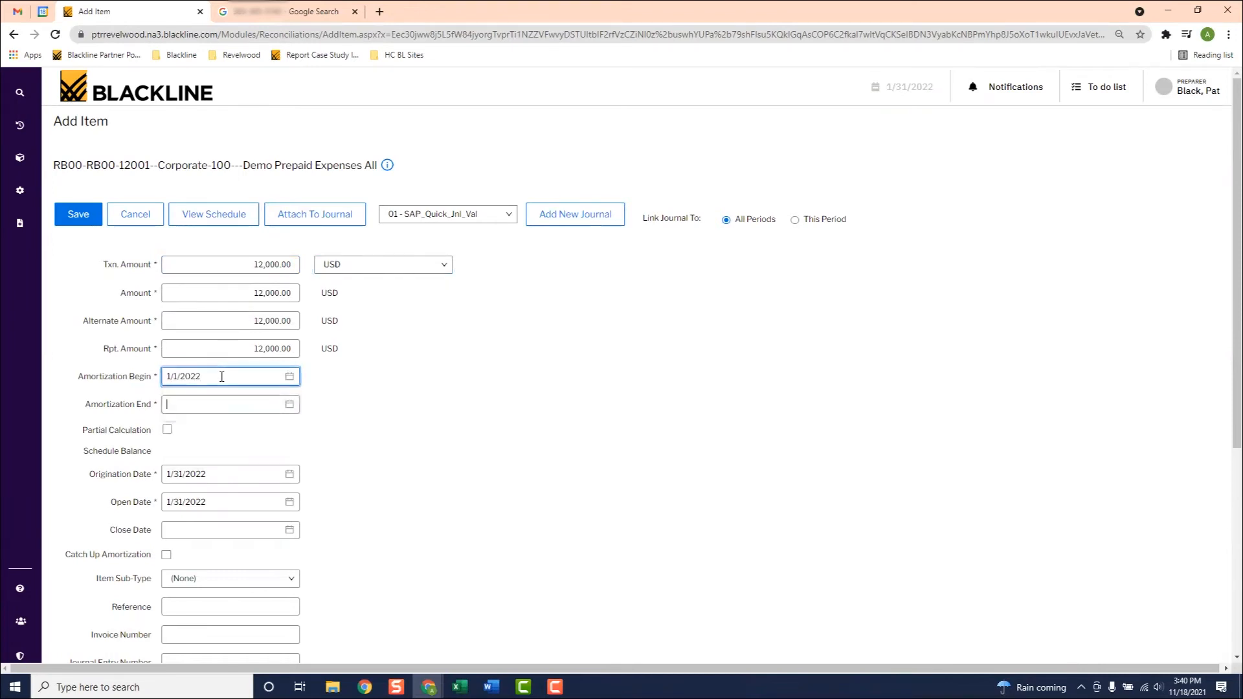
text(12/31/2022)
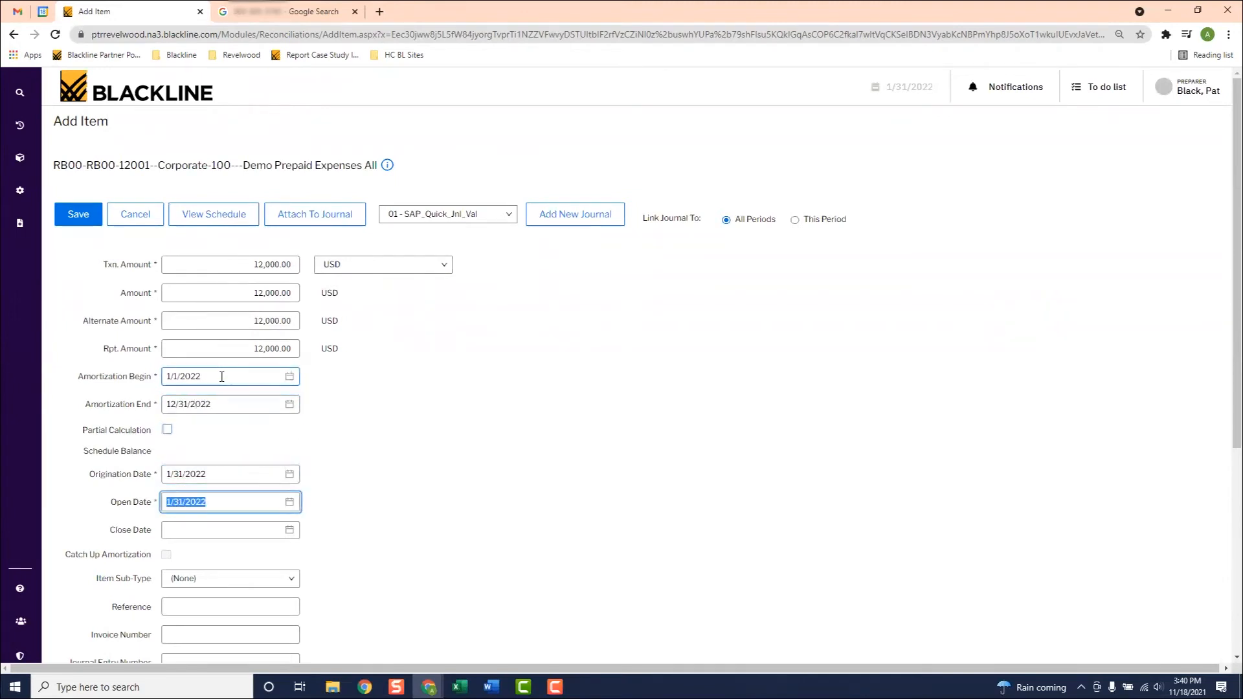
text(12)
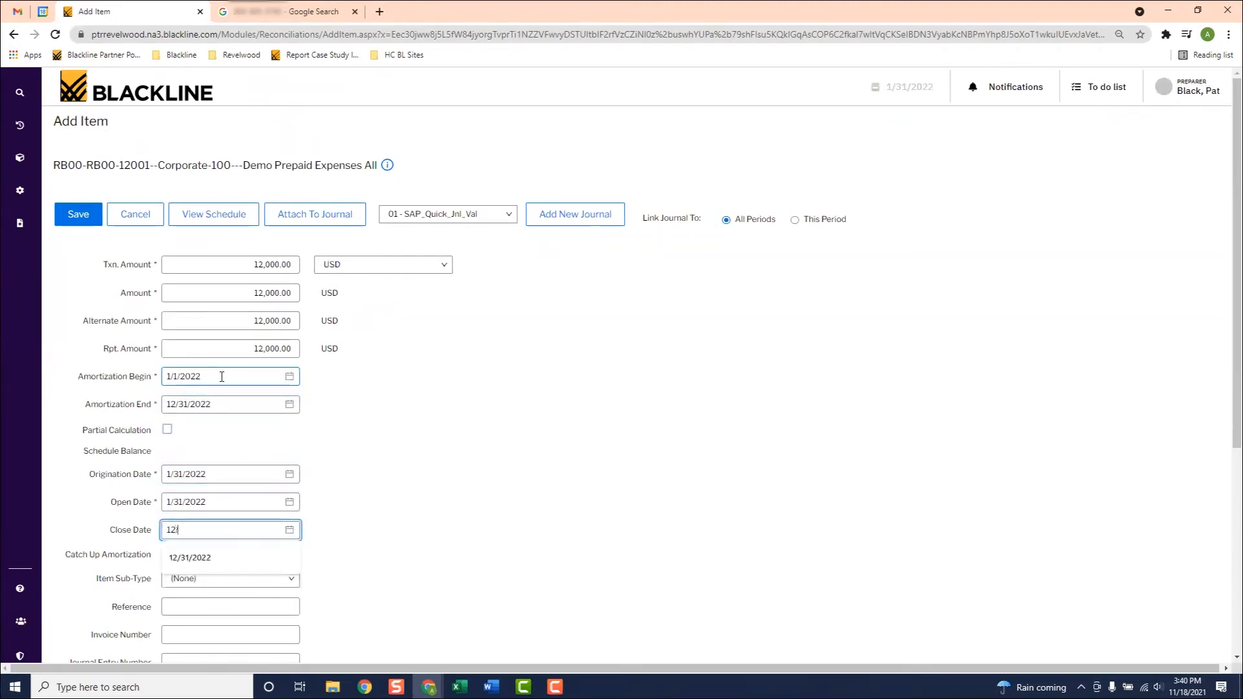
scroll(down, 3)
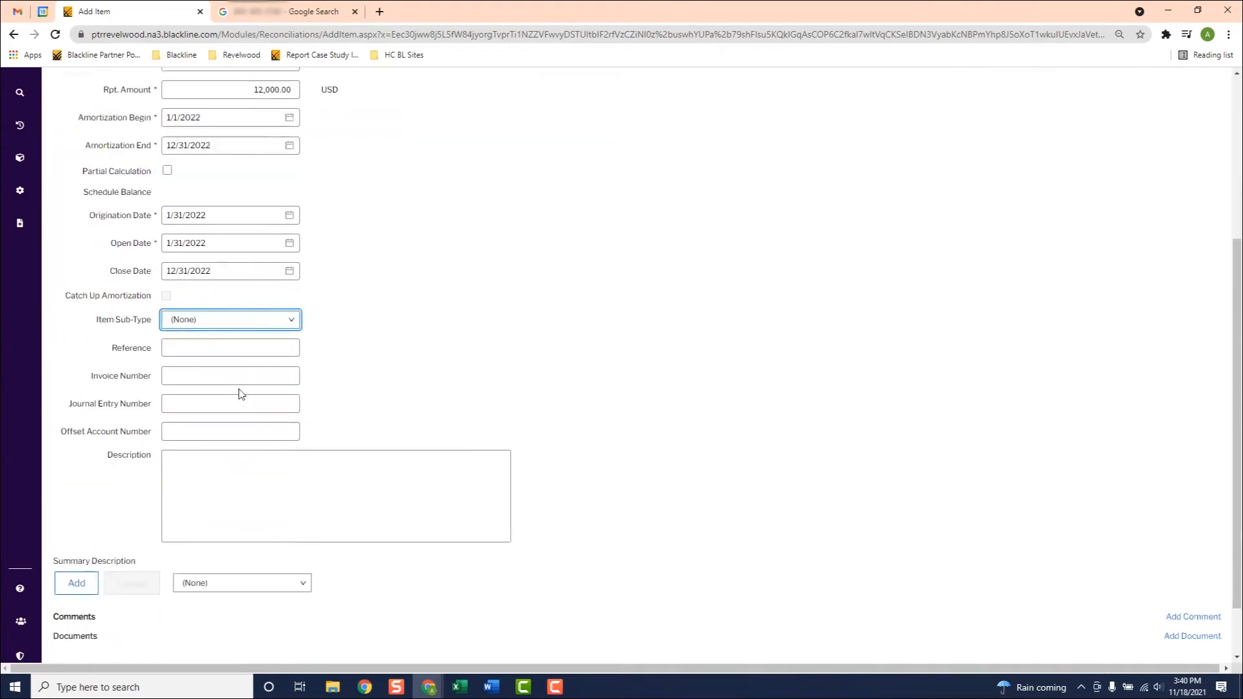
Describe the item as 'Prepaid Property Tax', save it, and begin a third item.
click(334, 494)
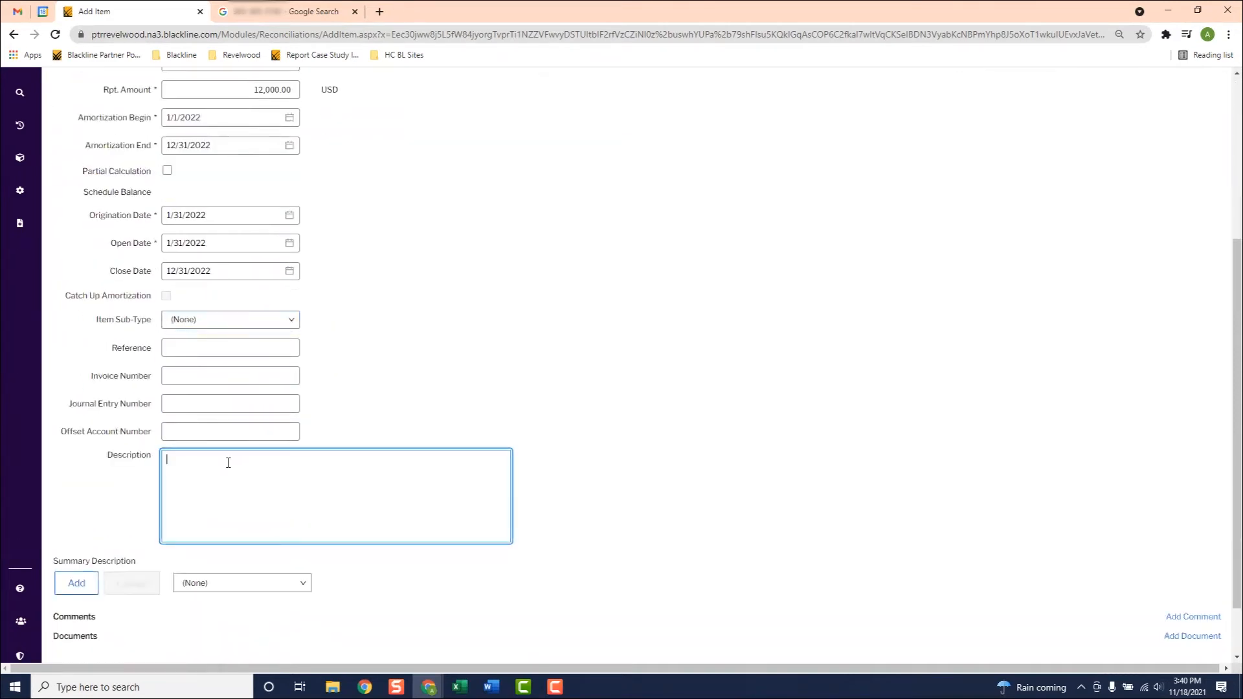
text(Prepaid)
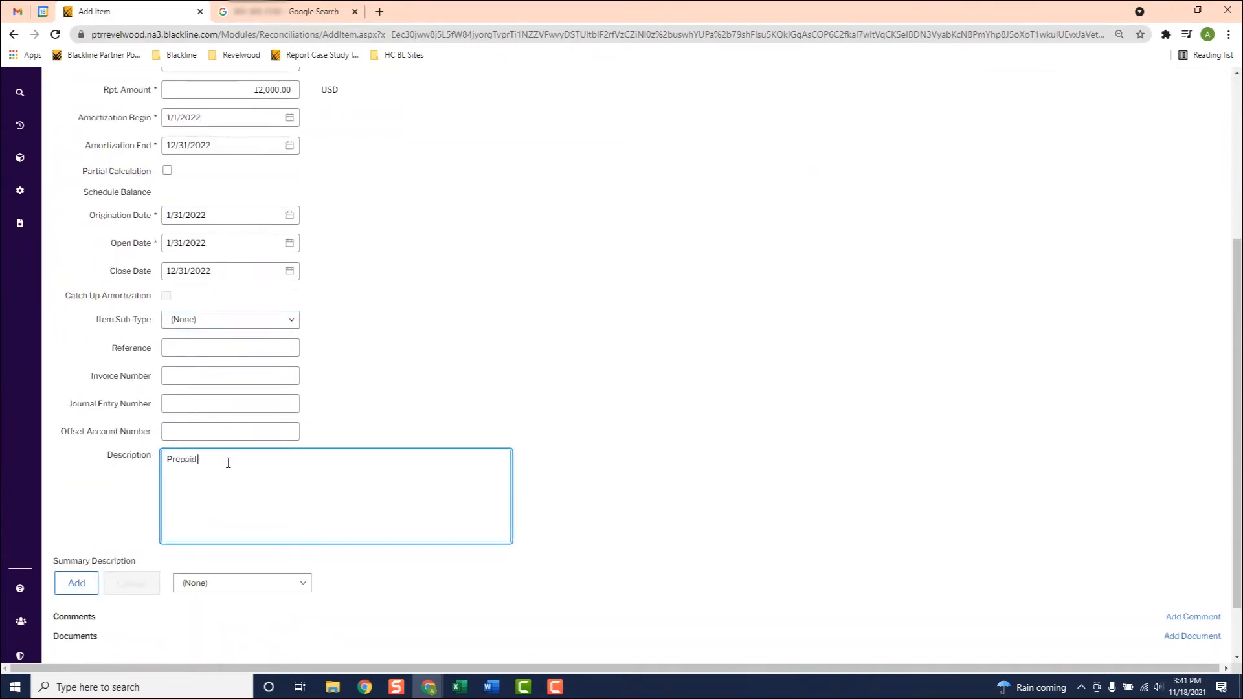
text(Property Ta)
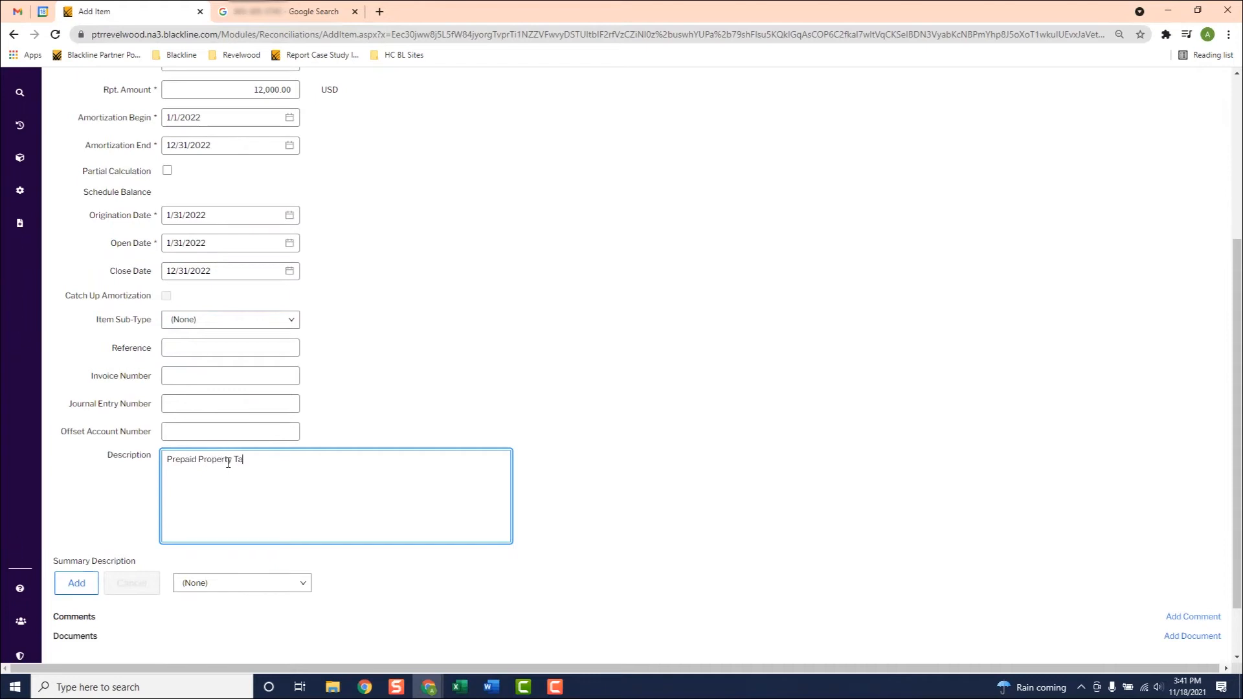
text(x)
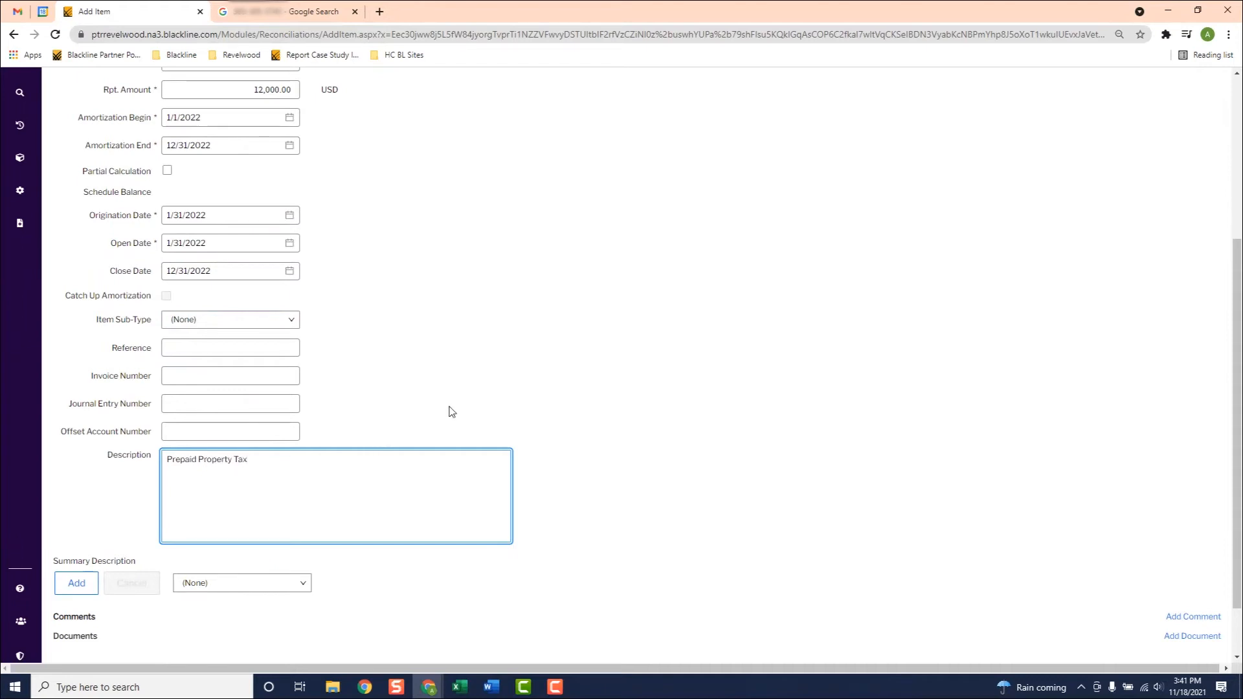
scroll(down, 3)
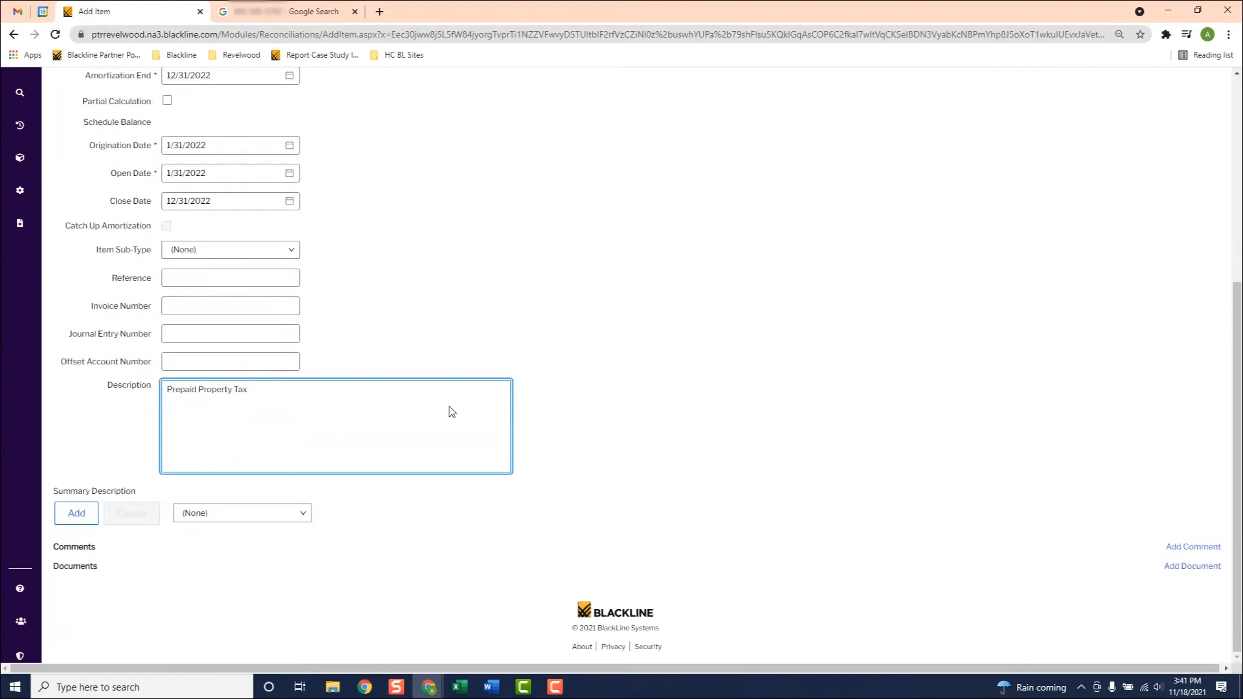
scroll(up, 3)
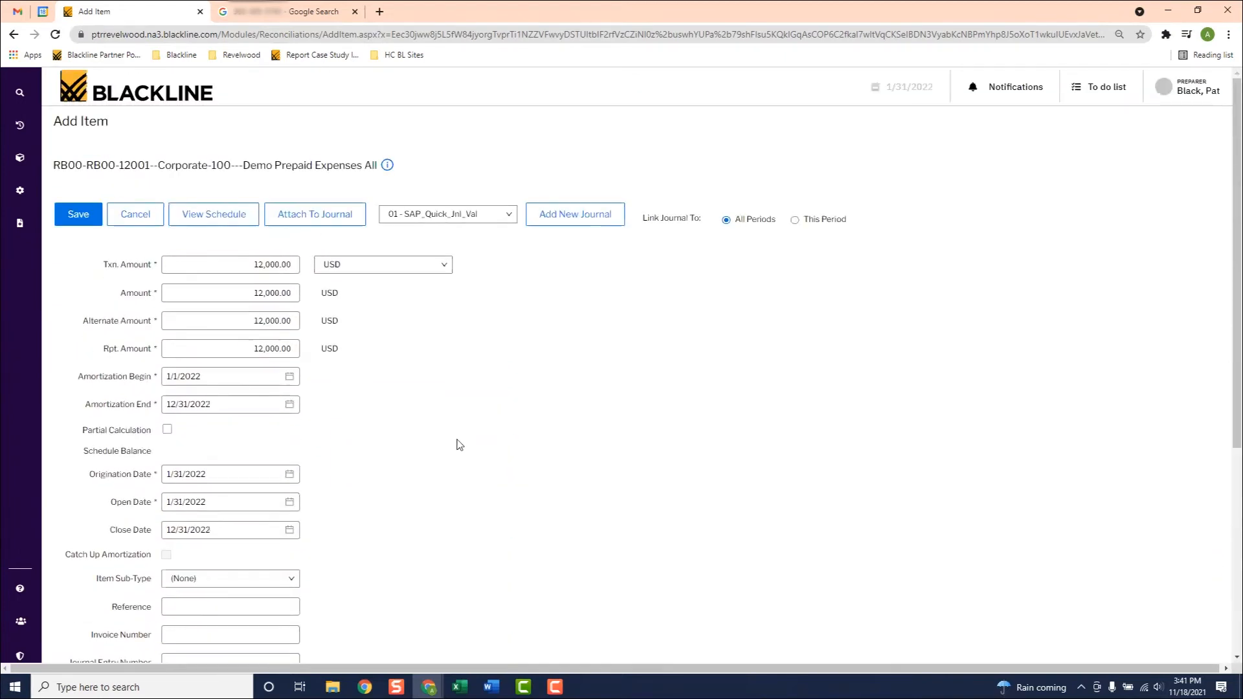
click(78, 213)
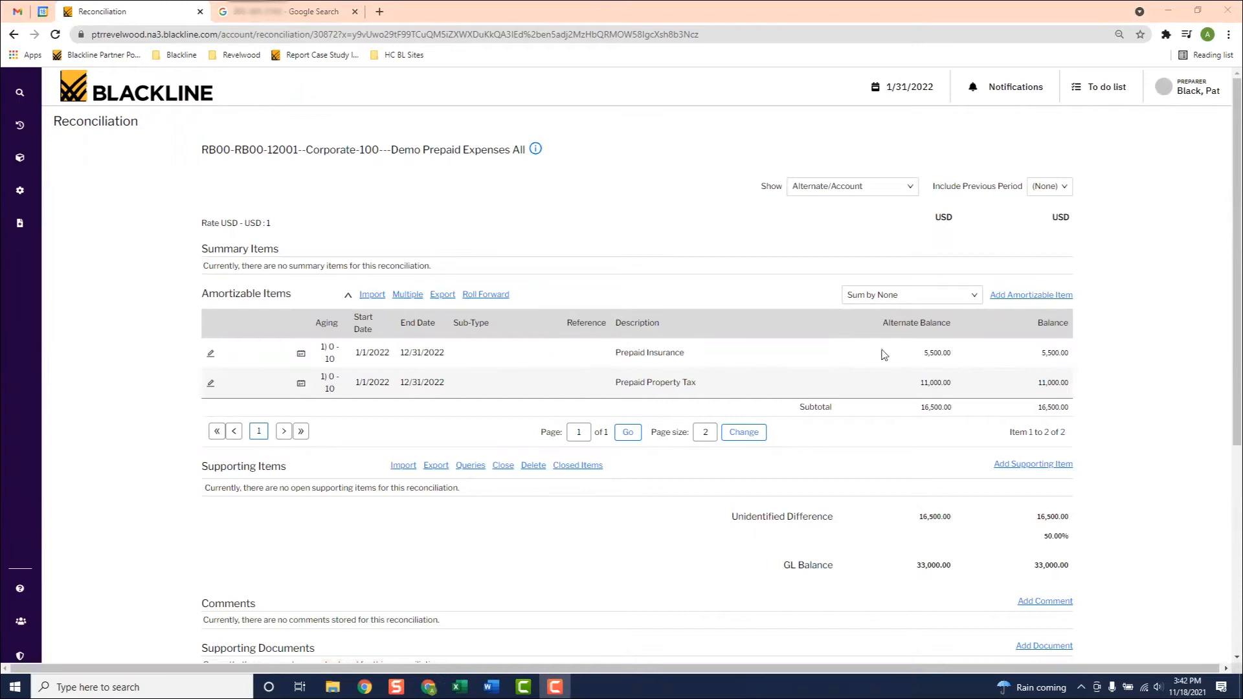
click(1031, 294)
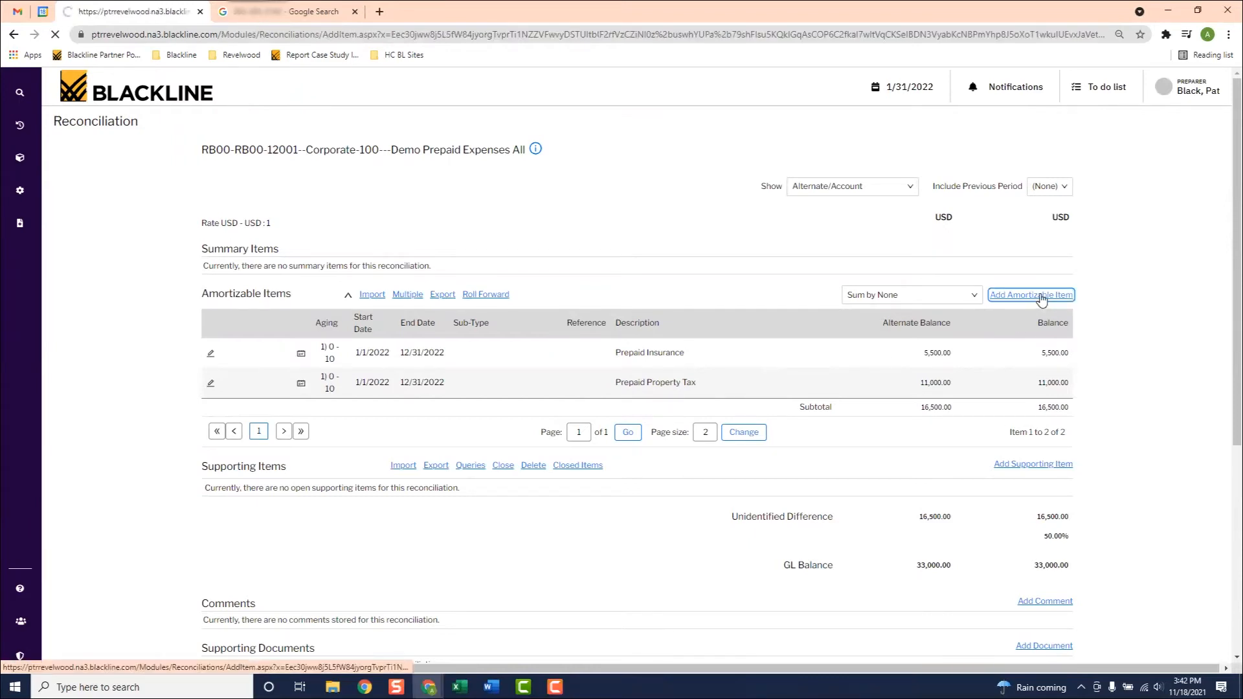
Choose 18,000.00 as the transaction amount and set amortization 1/1/2022 to 12/31/2022.
click(1031, 294)
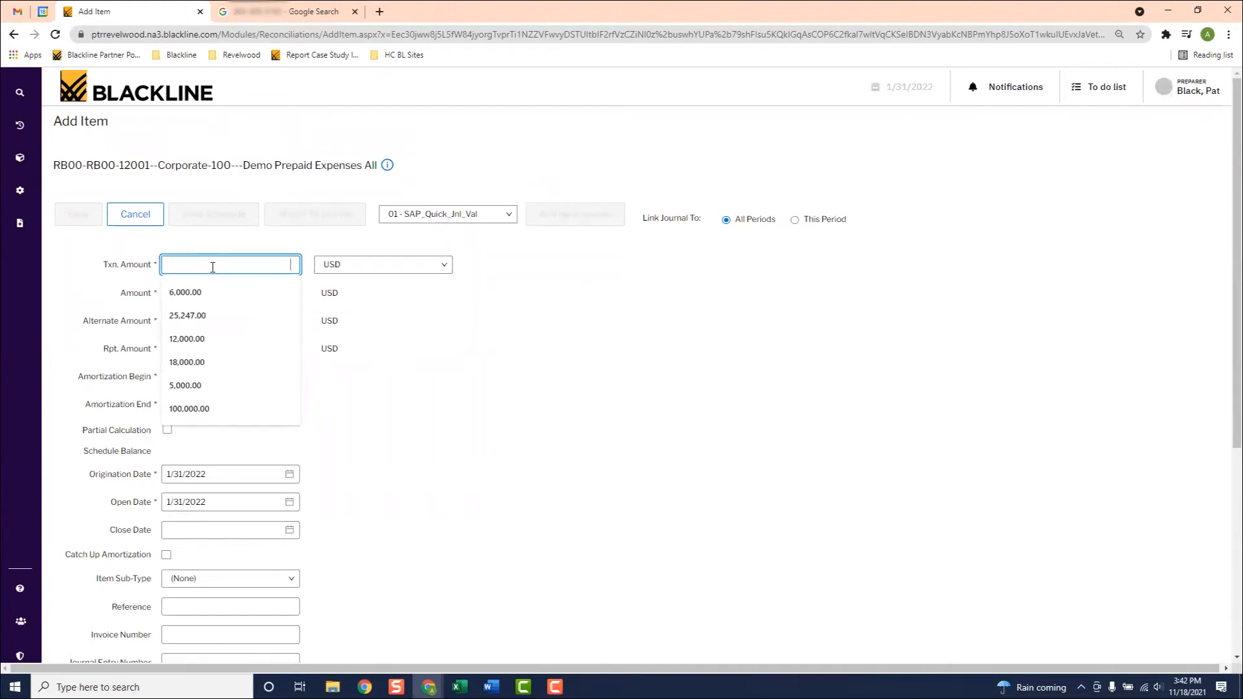
click(186, 363)
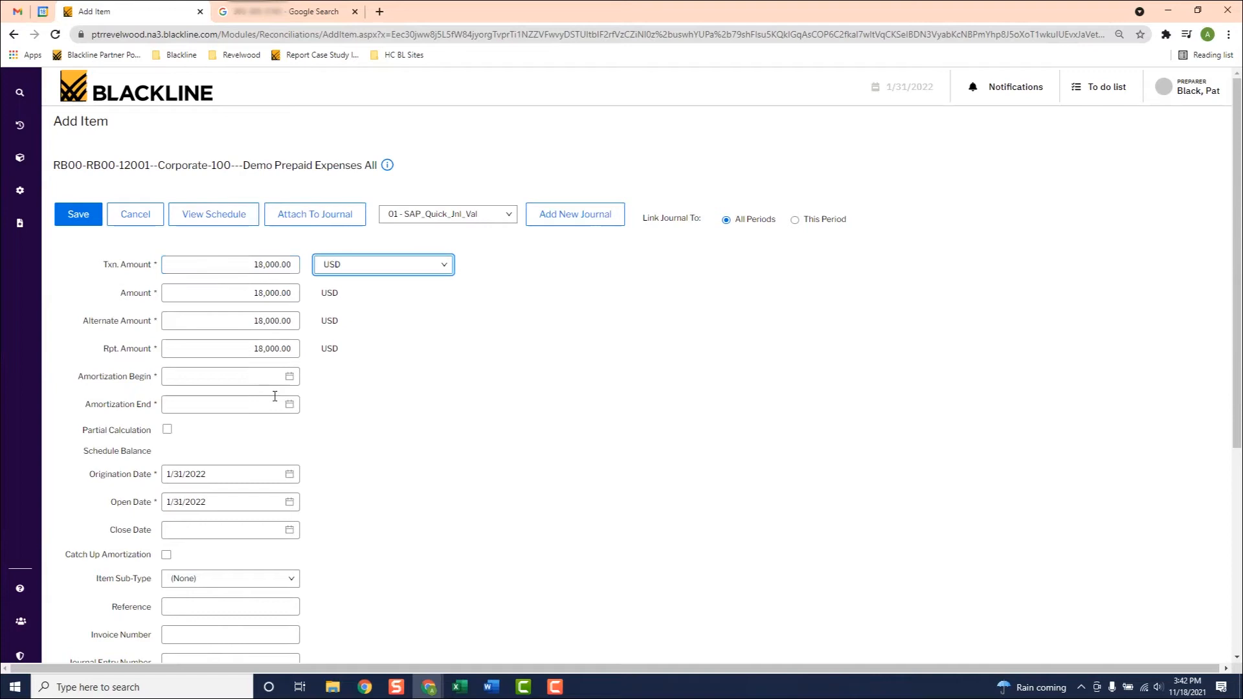
click(225, 375)
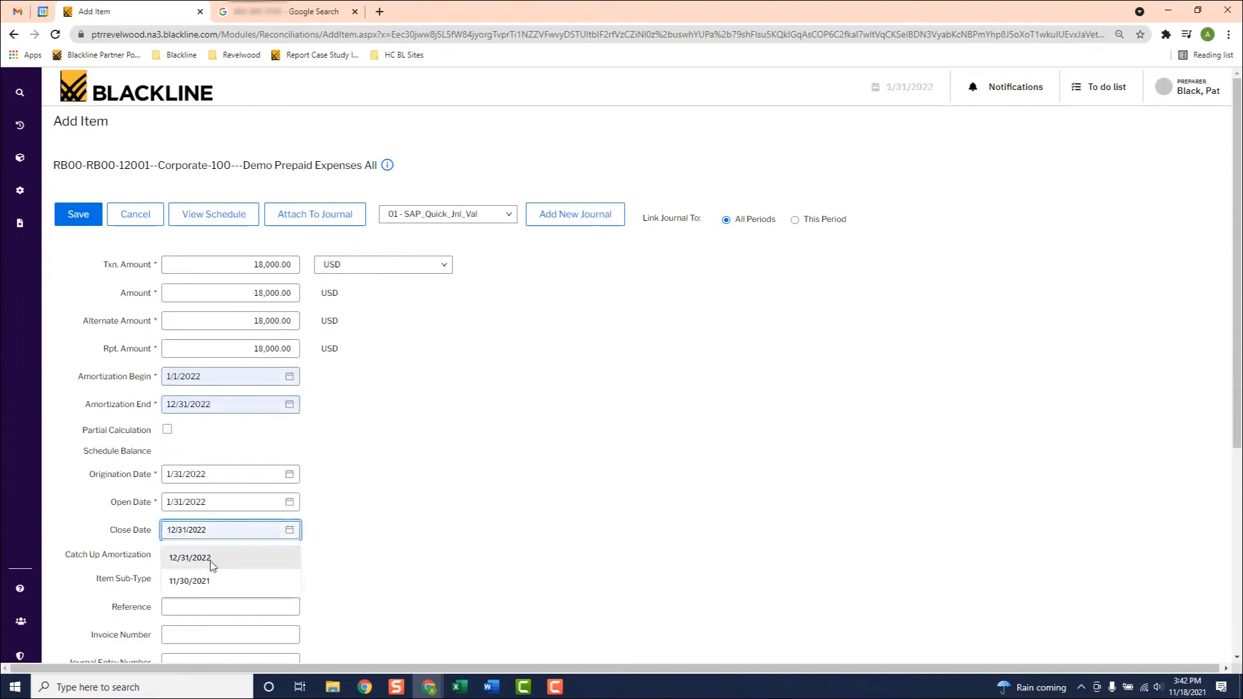
scroll(down, 3)
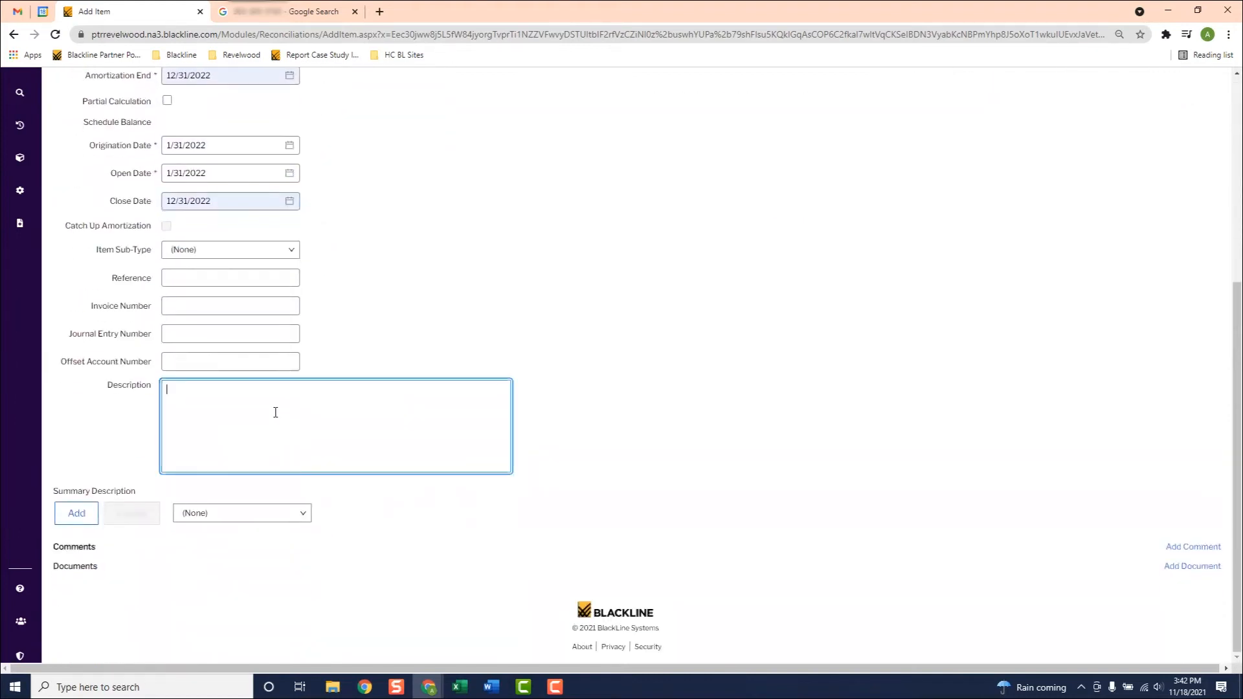
Describe the item as 'Prepaid Software' and begin attaching a supporting document.
text(Prep)
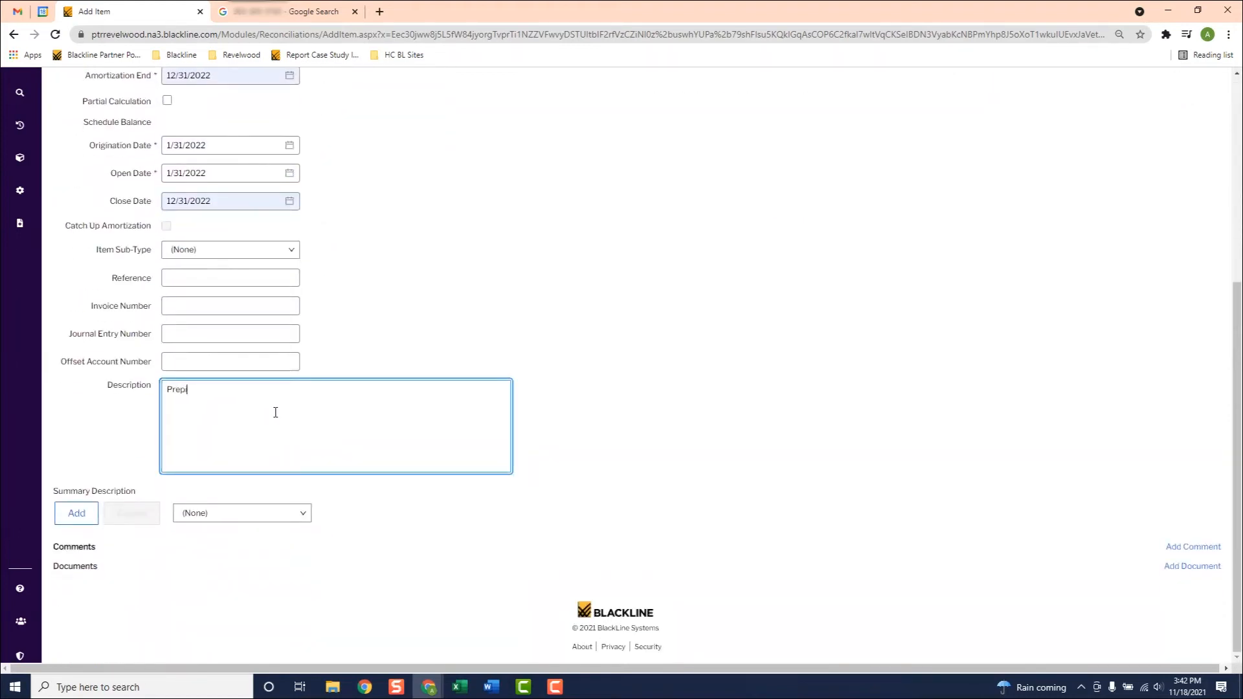
text(aid S)
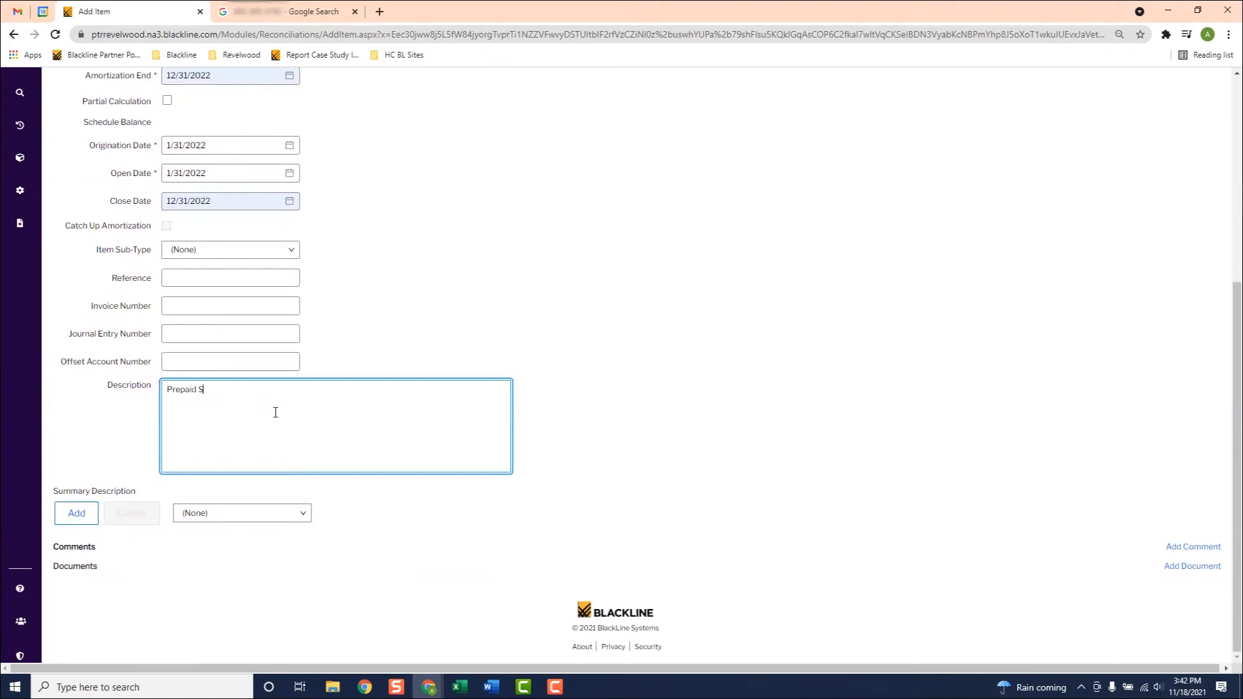
text(oftware)
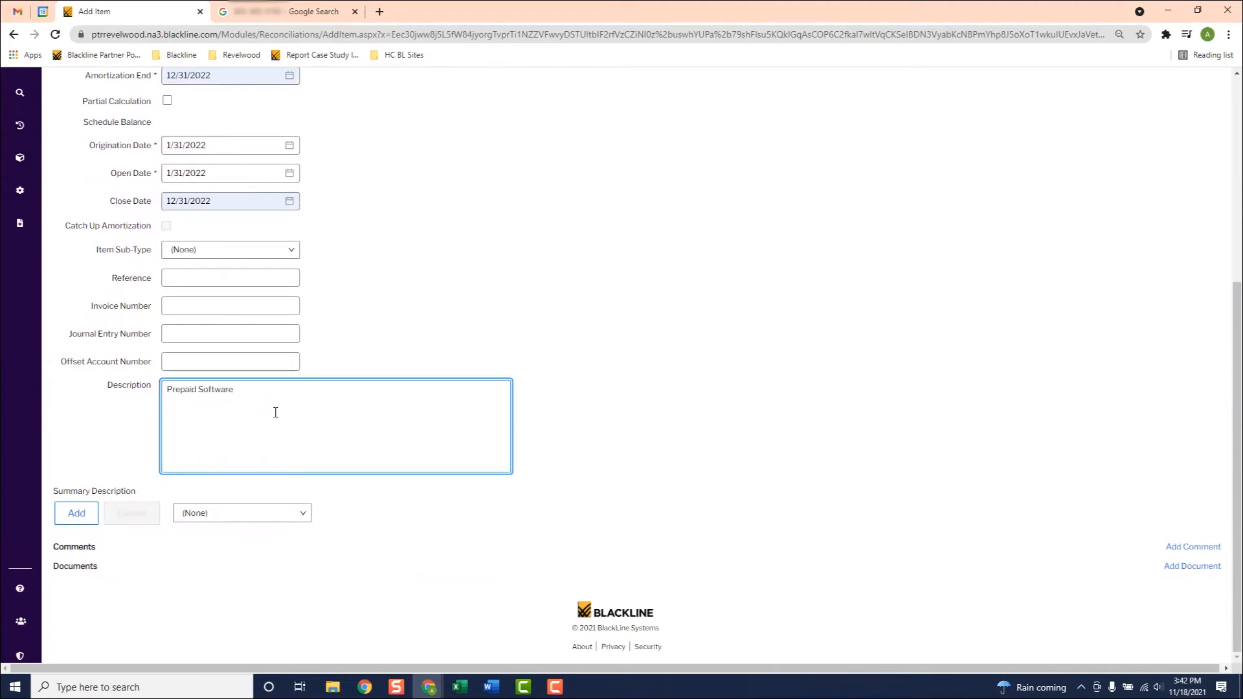
mouse_move(1011, 526)
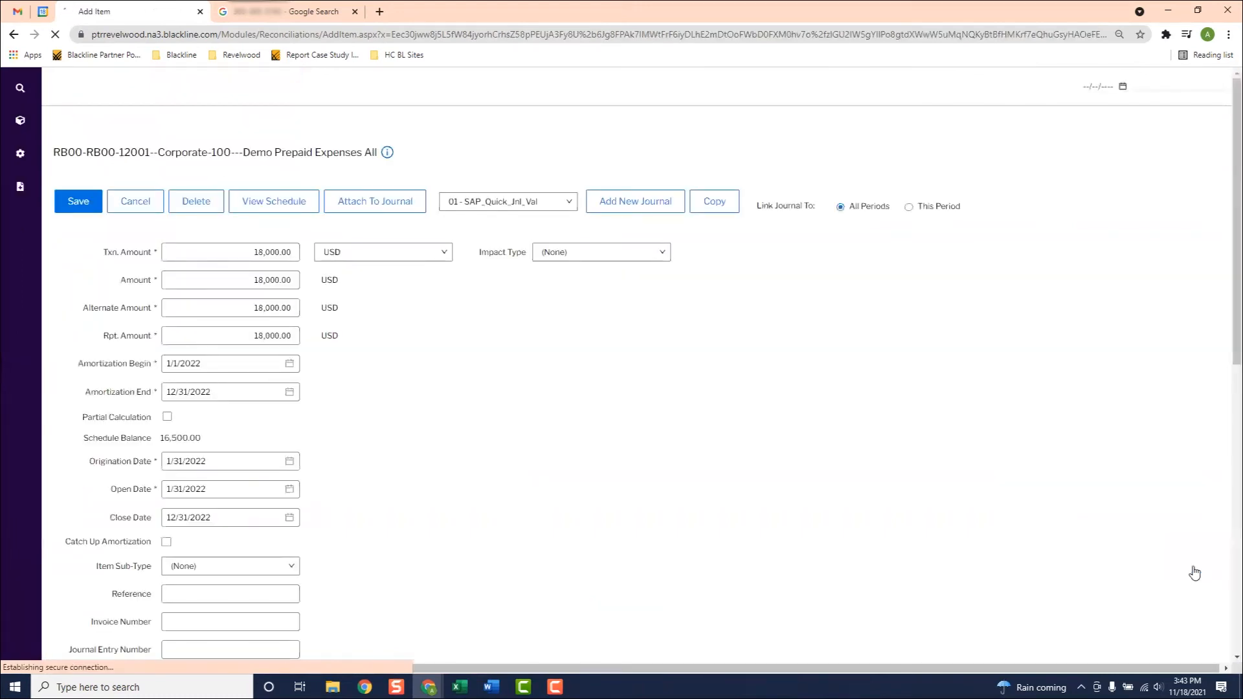
click(374, 202)
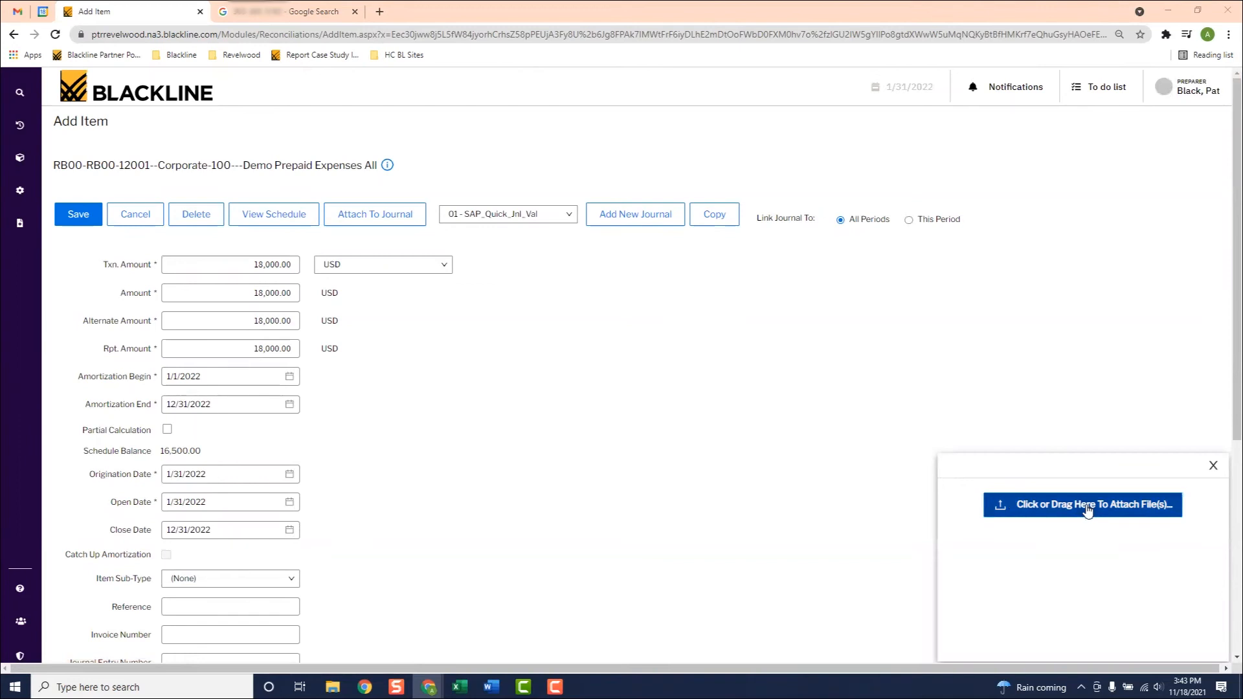
Attach ERP Software Bill.pdf to the Prepaid Software item and save it.
click(1082, 505)
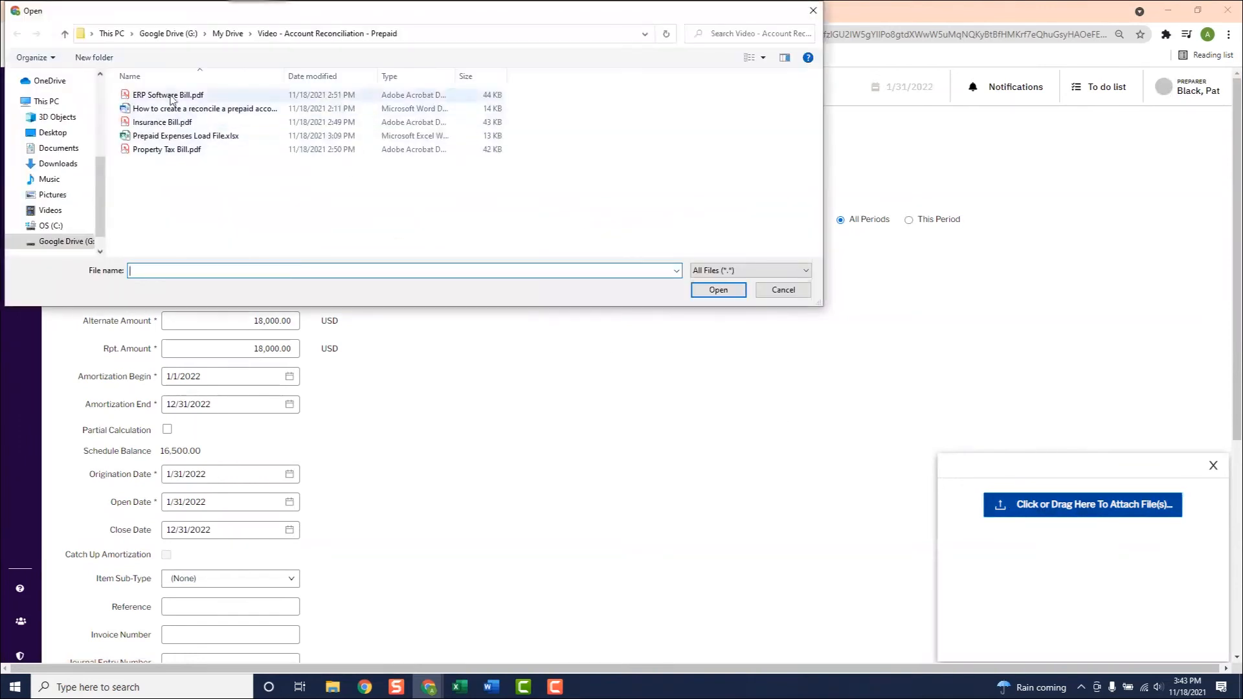
click(168, 94)
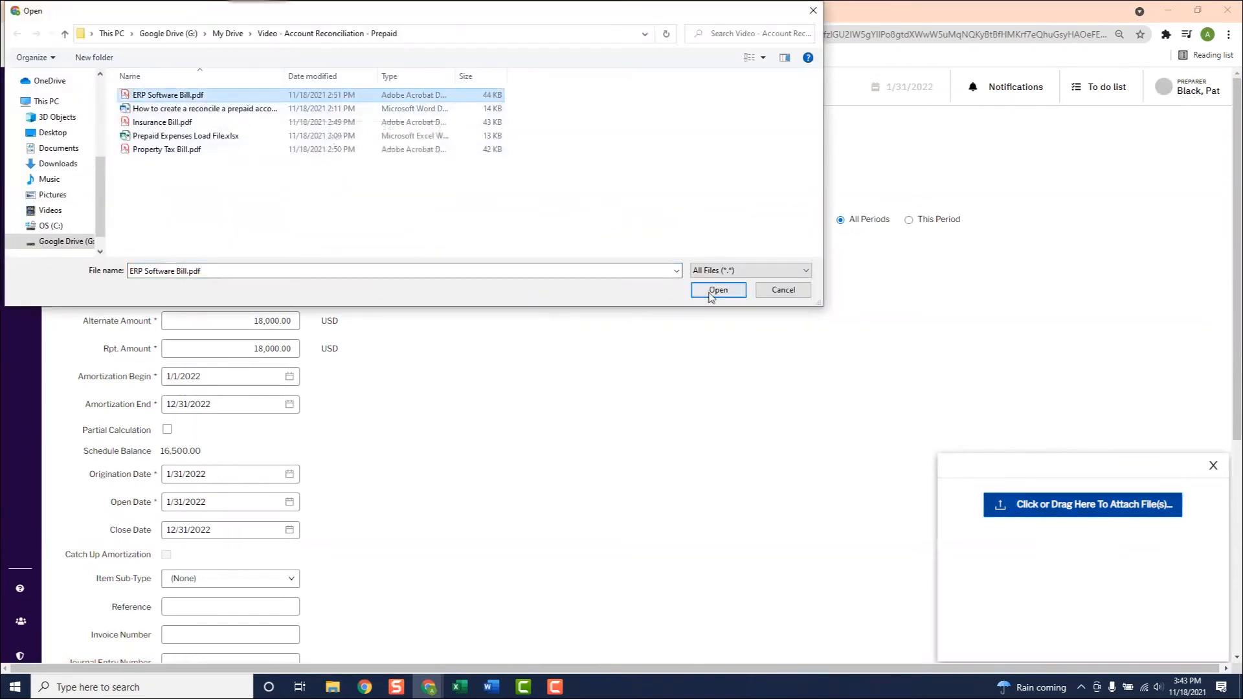
click(717, 289)
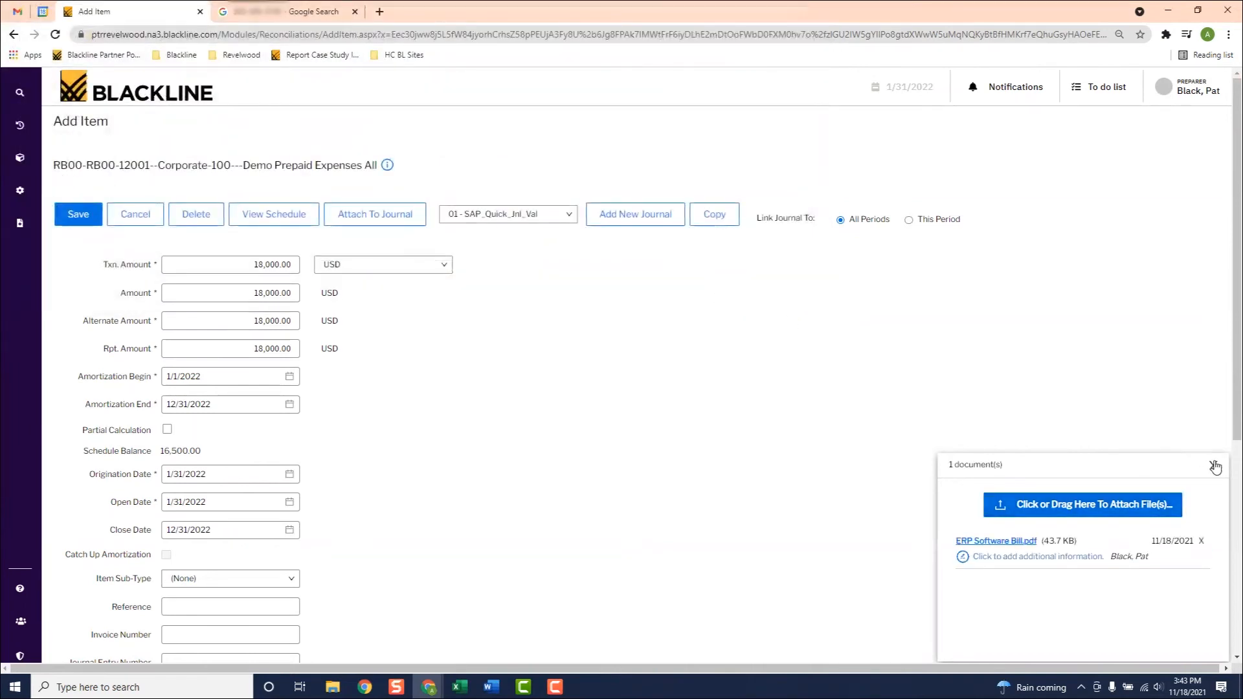
click(78, 214)
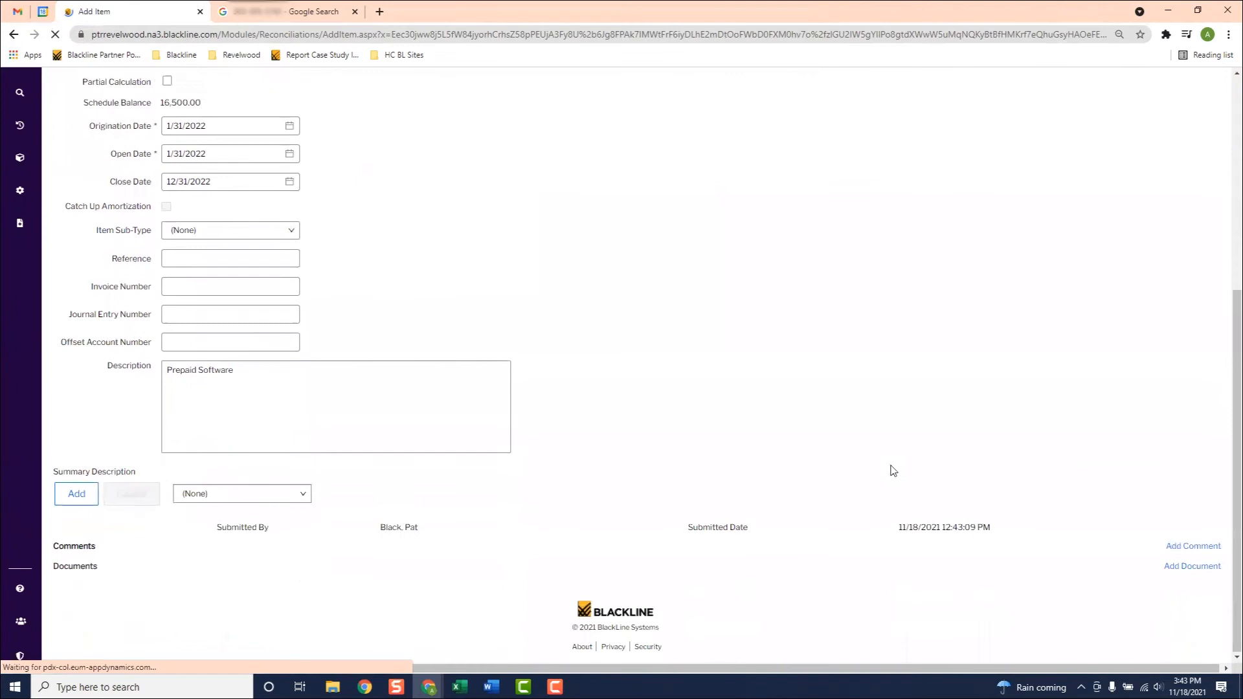
scroll(up, 3)
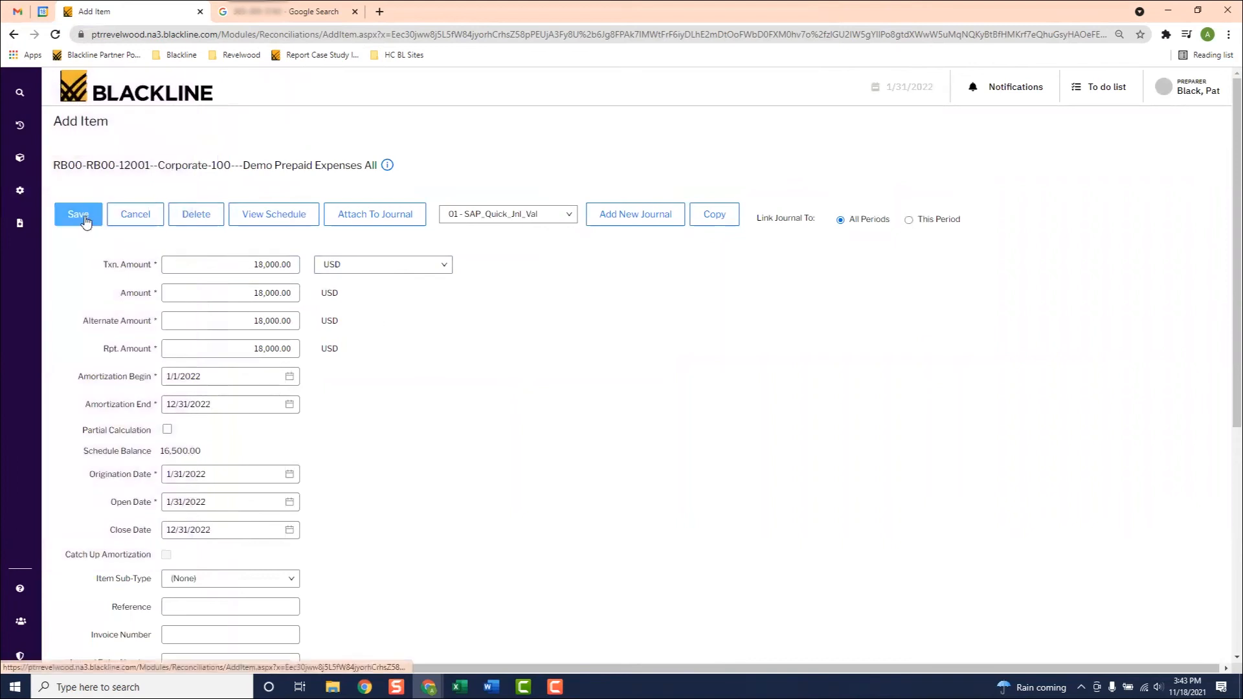
click(78, 214)
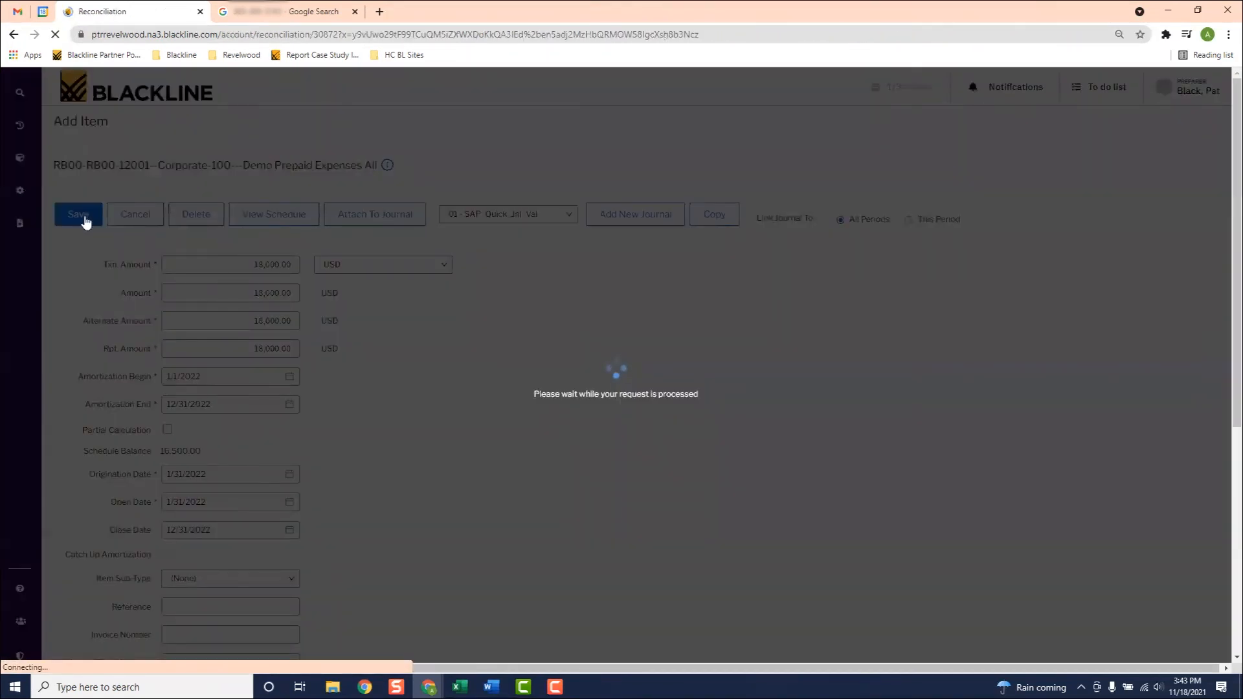
click(78, 214)
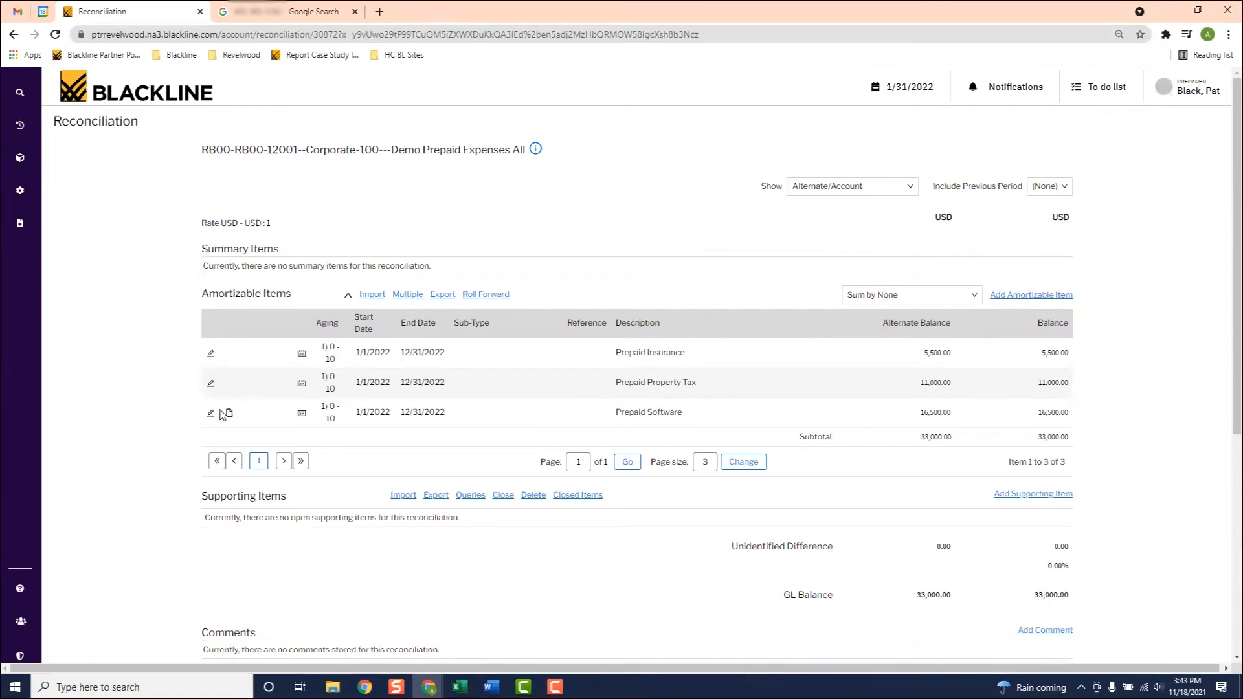
mouse_move(224, 411)
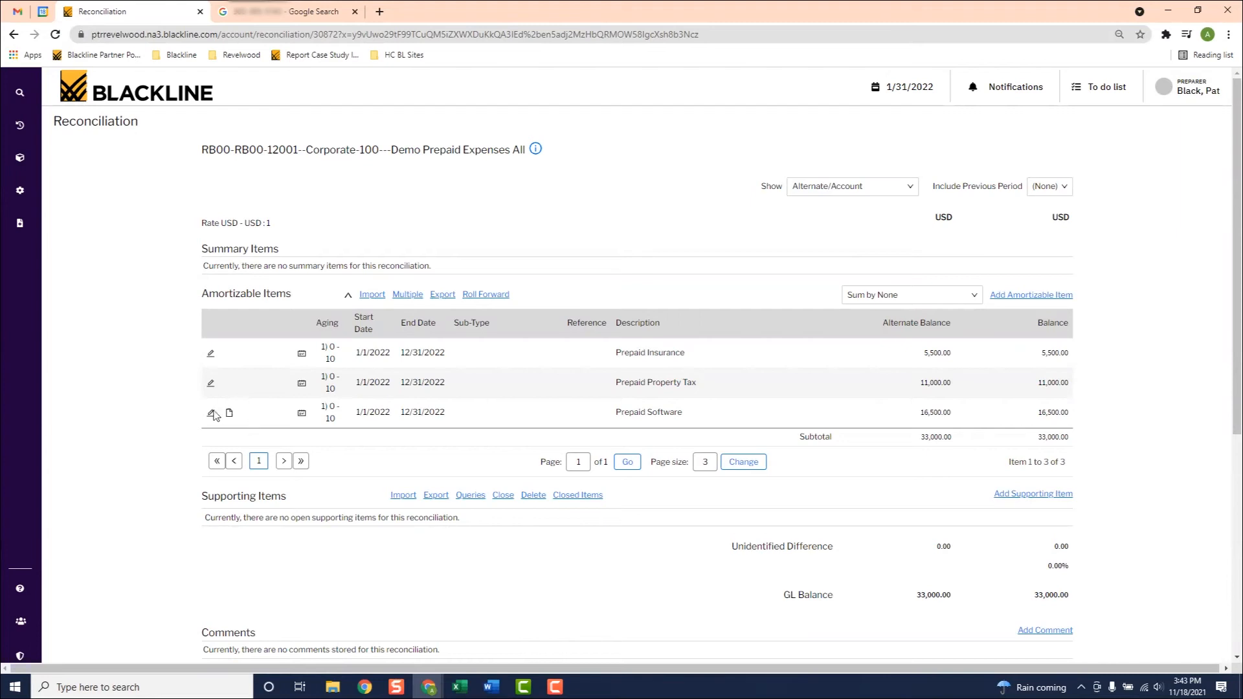
mouse_move(246, 418)
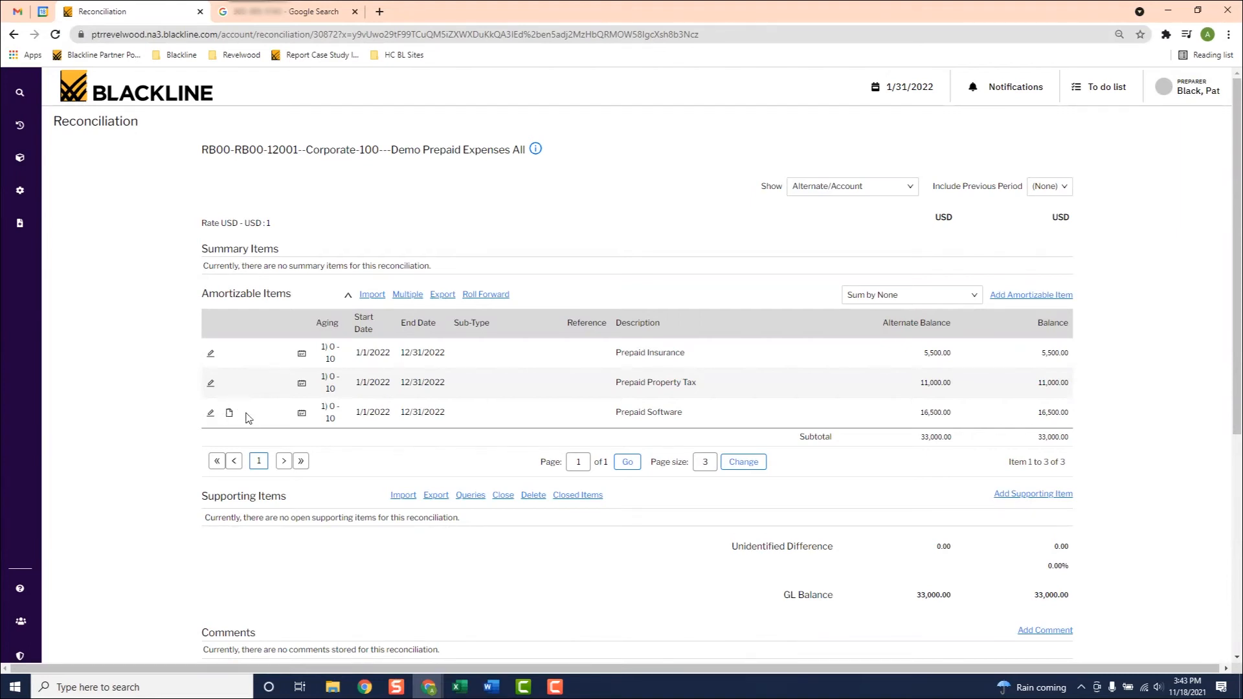
mouse_move(863, 405)
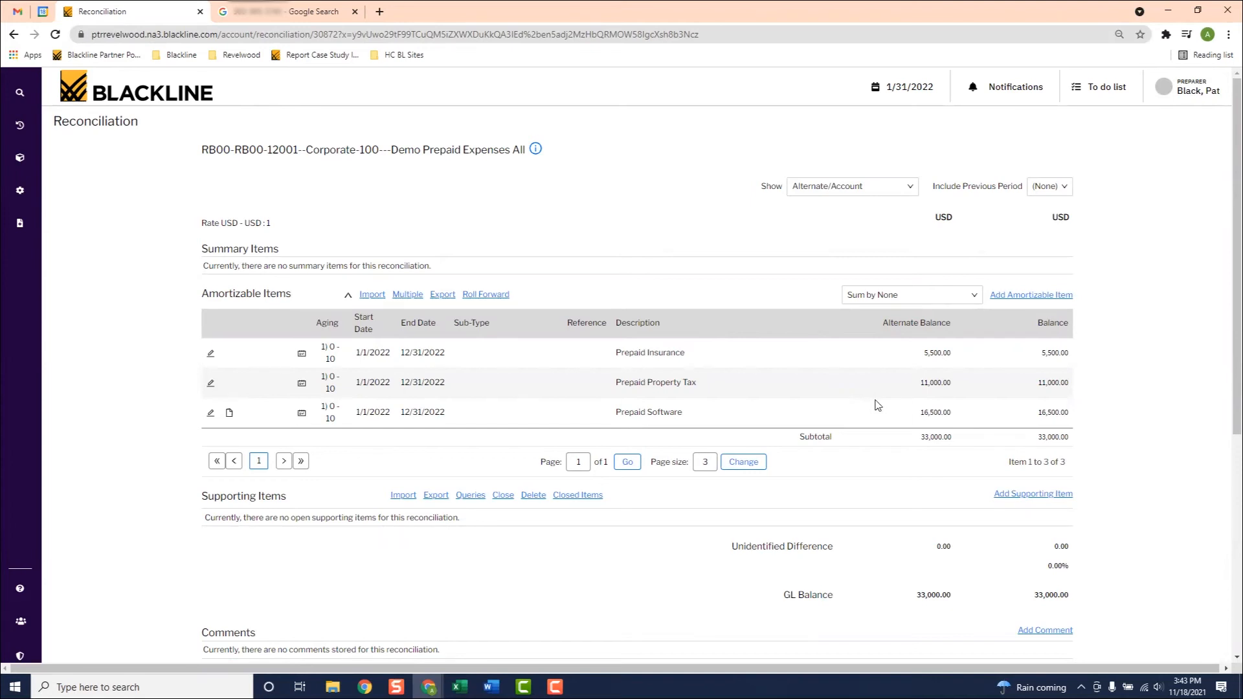
mouse_move(874, 428)
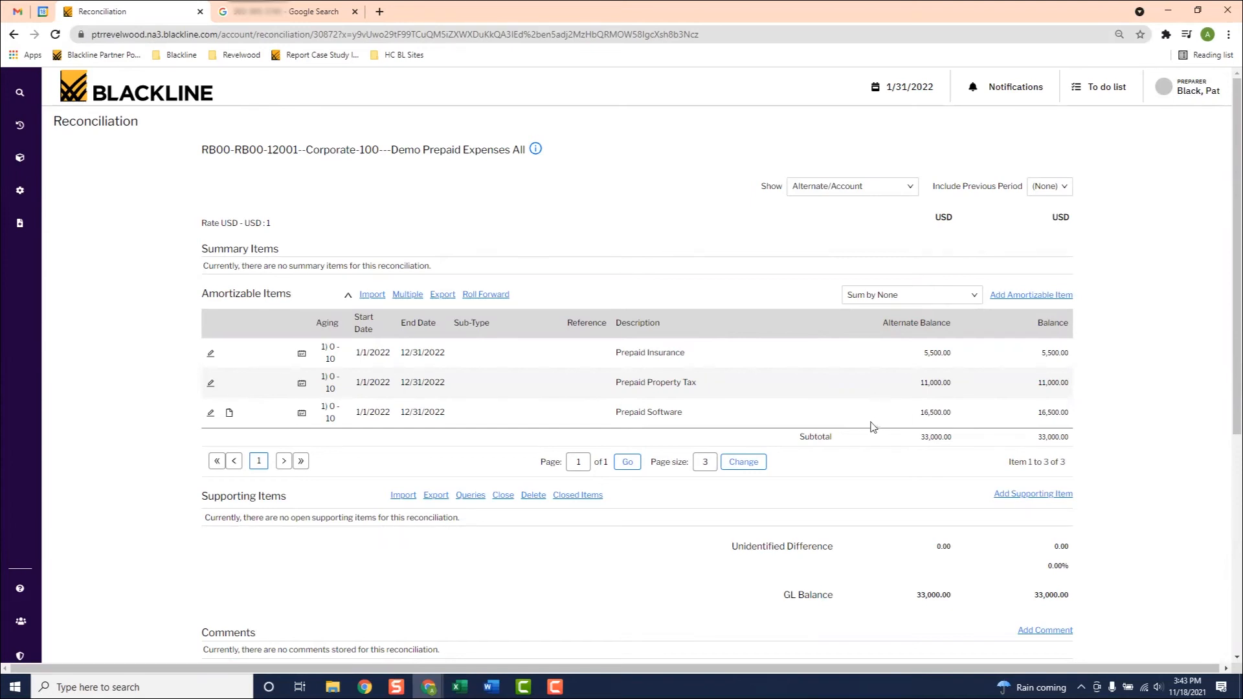
mouse_move(1025, 341)
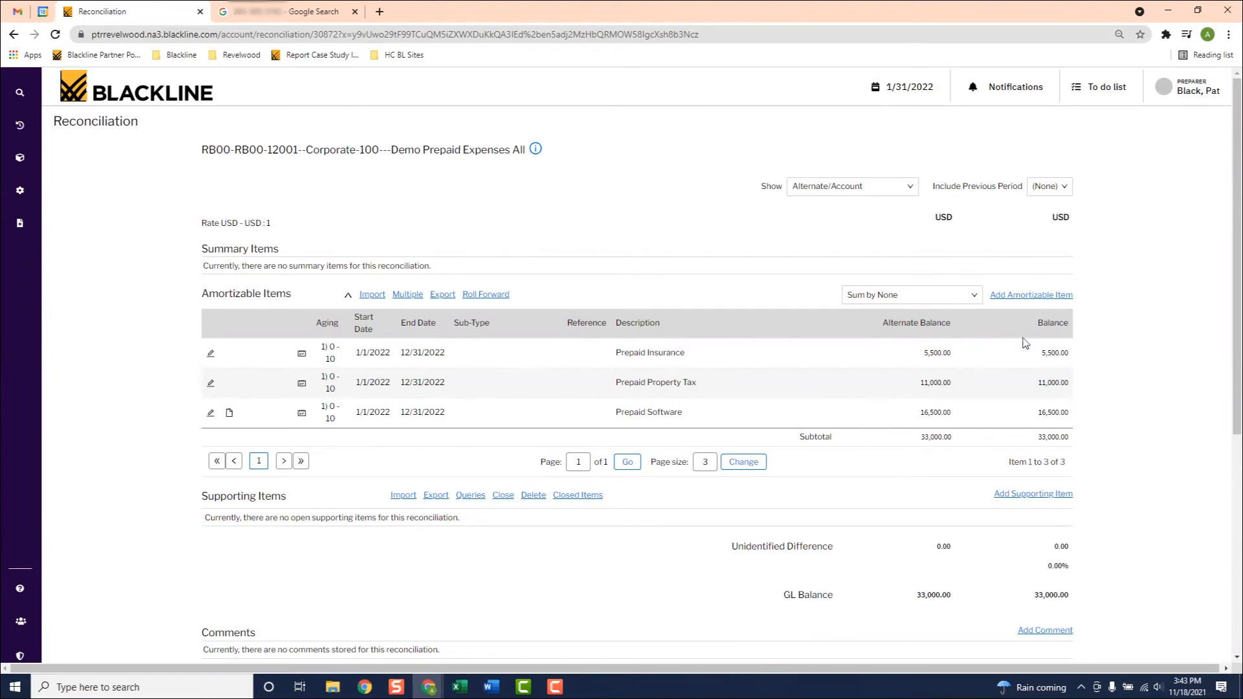
mouse_move(1071, 453)
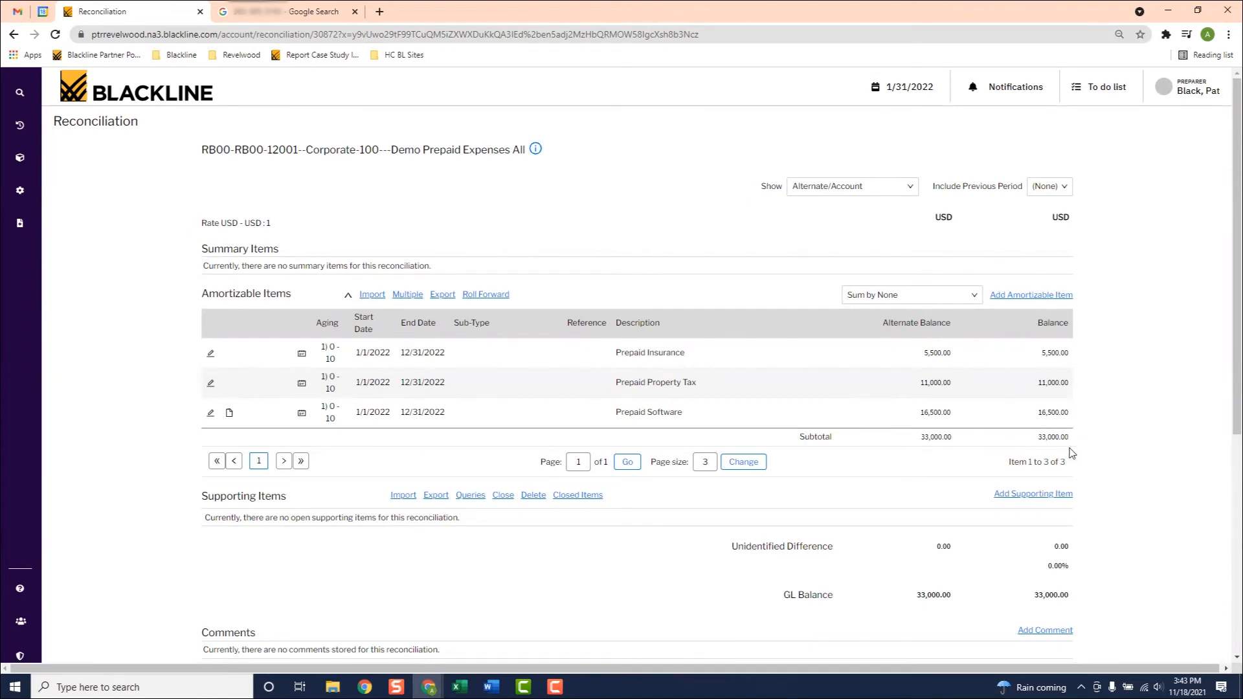
mouse_move(1042, 589)
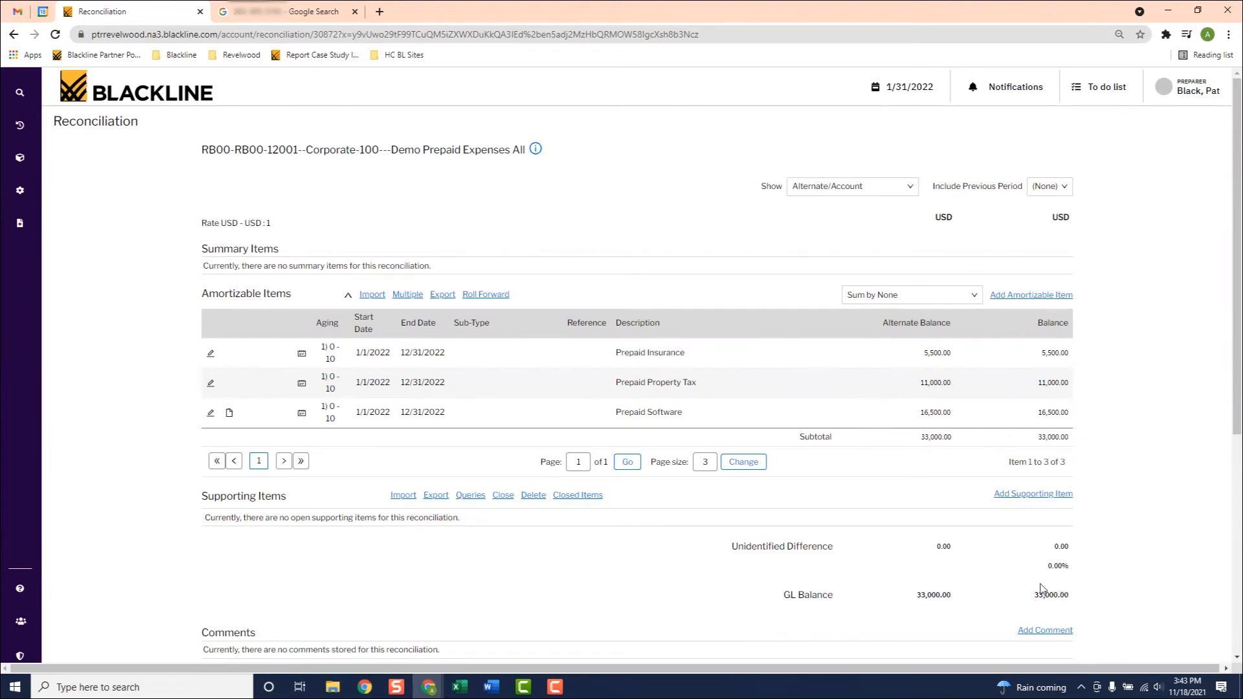
mouse_move(1086, 535)
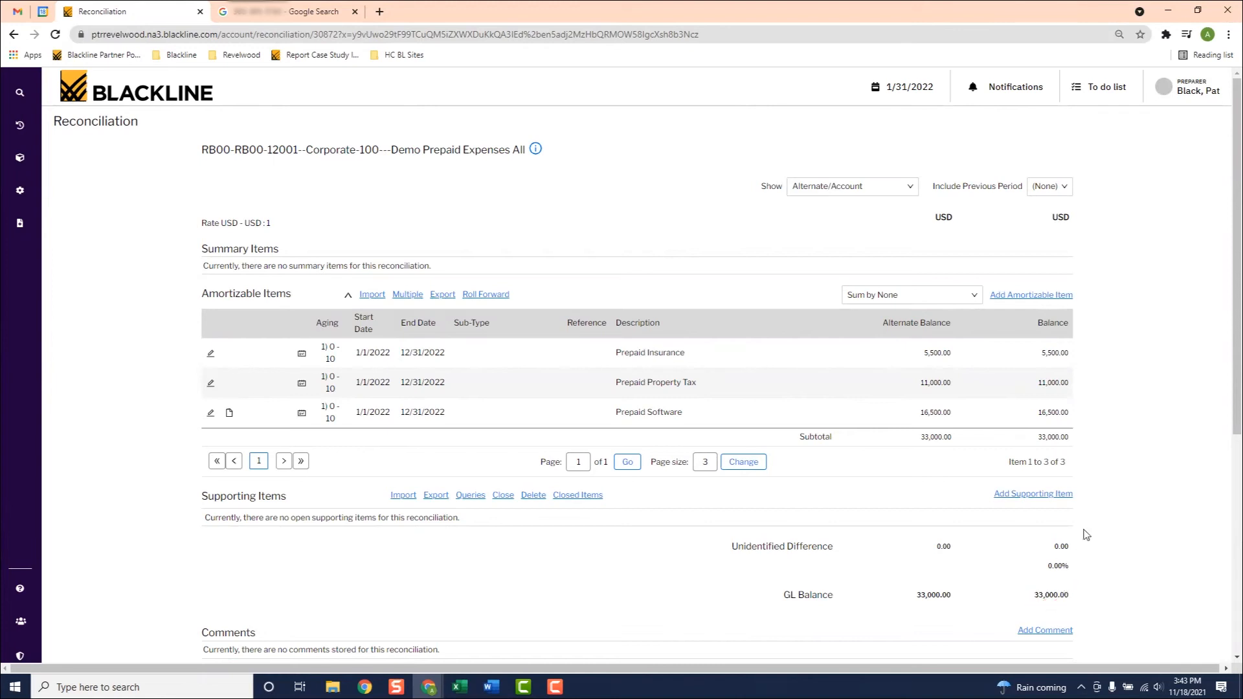
scroll(down, 3)
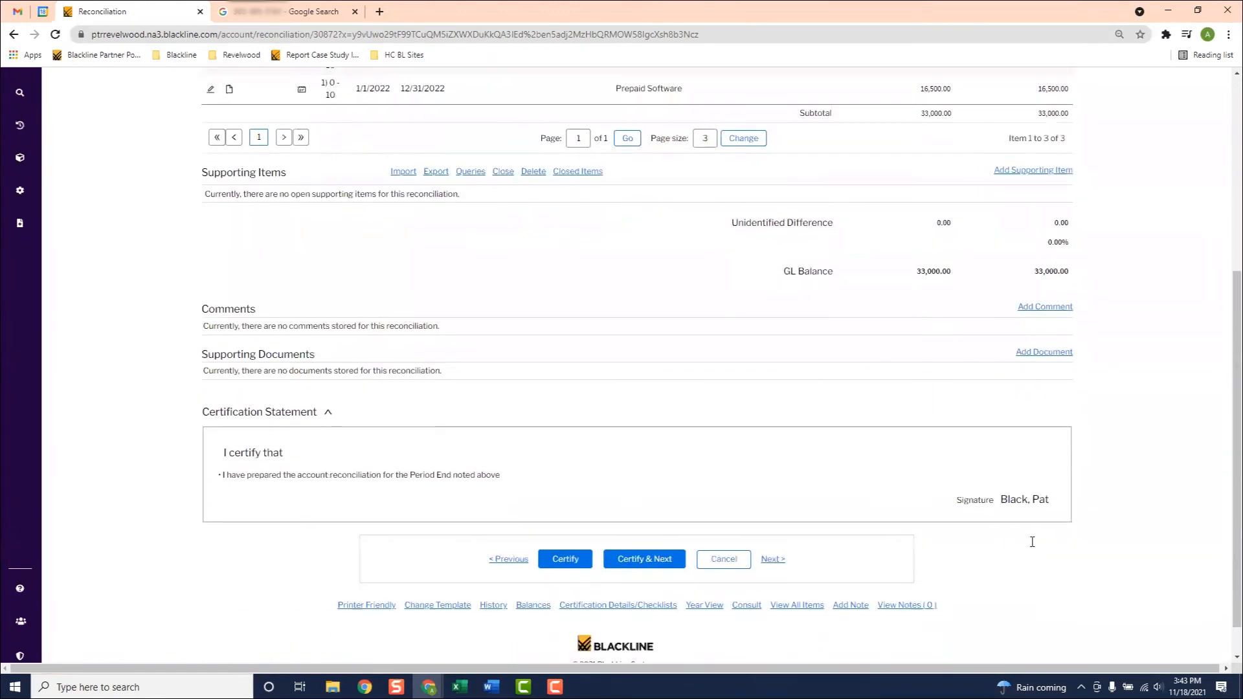
Certify the Demo Prepaid Expenses All reconciliation via its Certification Statement.
scroll(down, 3)
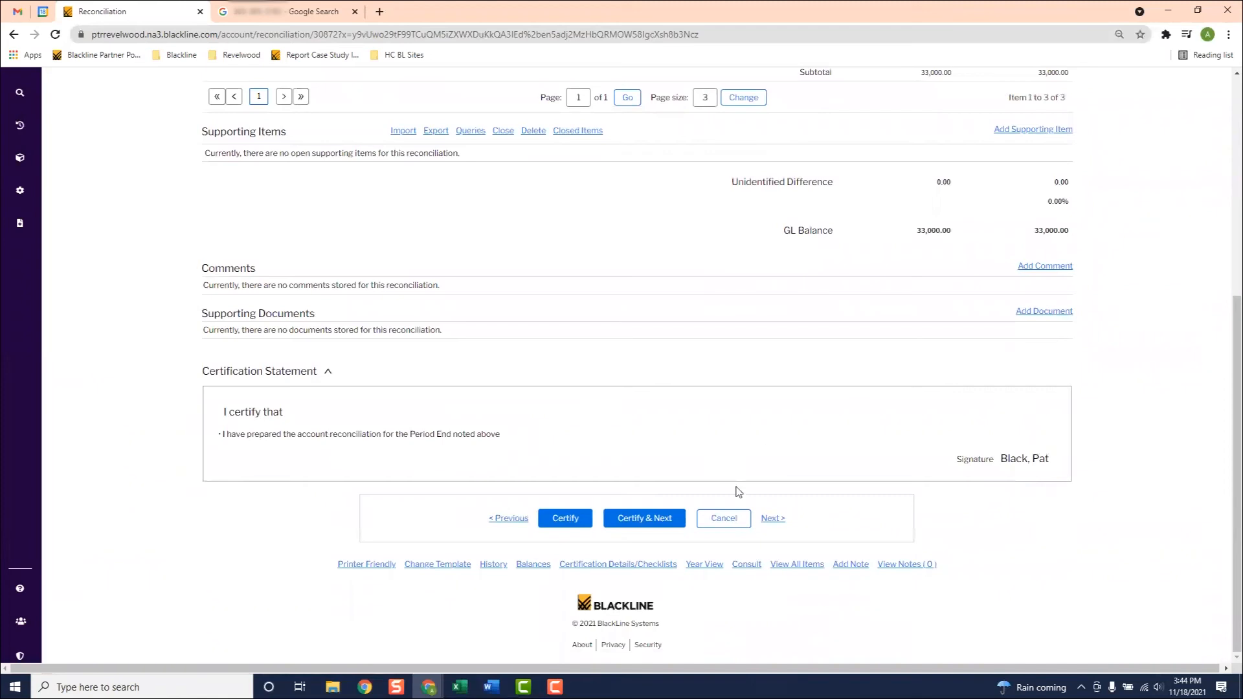
click(565, 518)
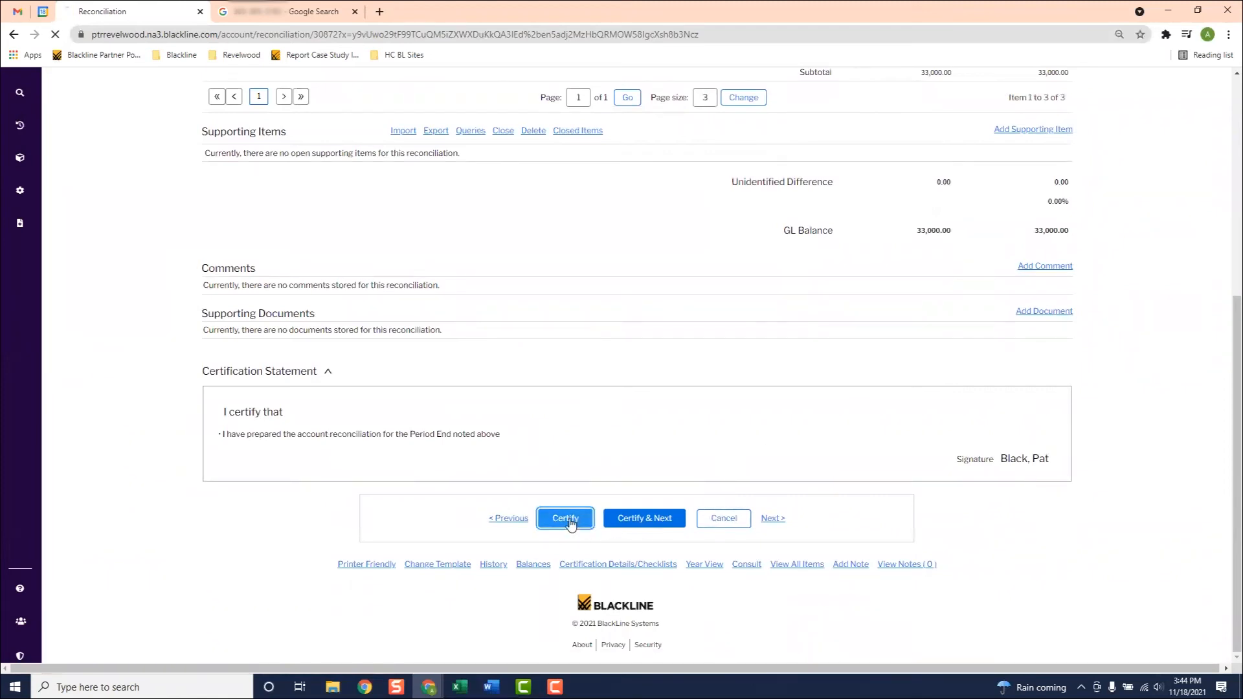
click(566, 518)
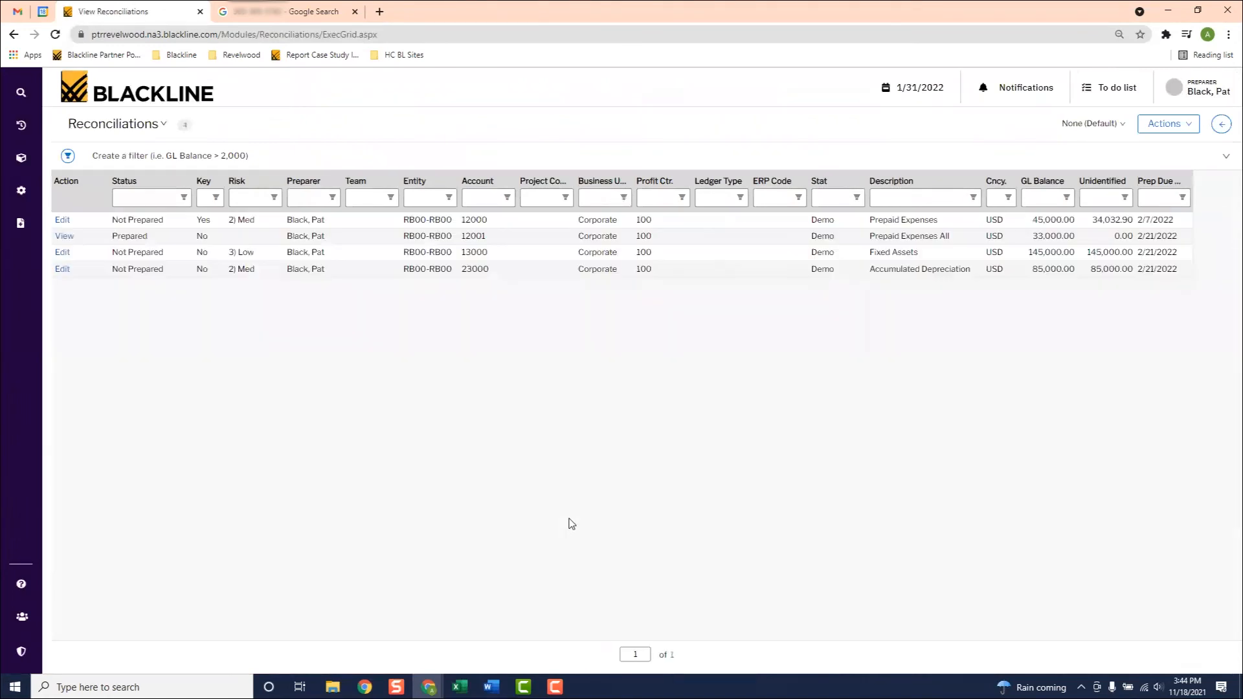
mouse_move(603, 434)
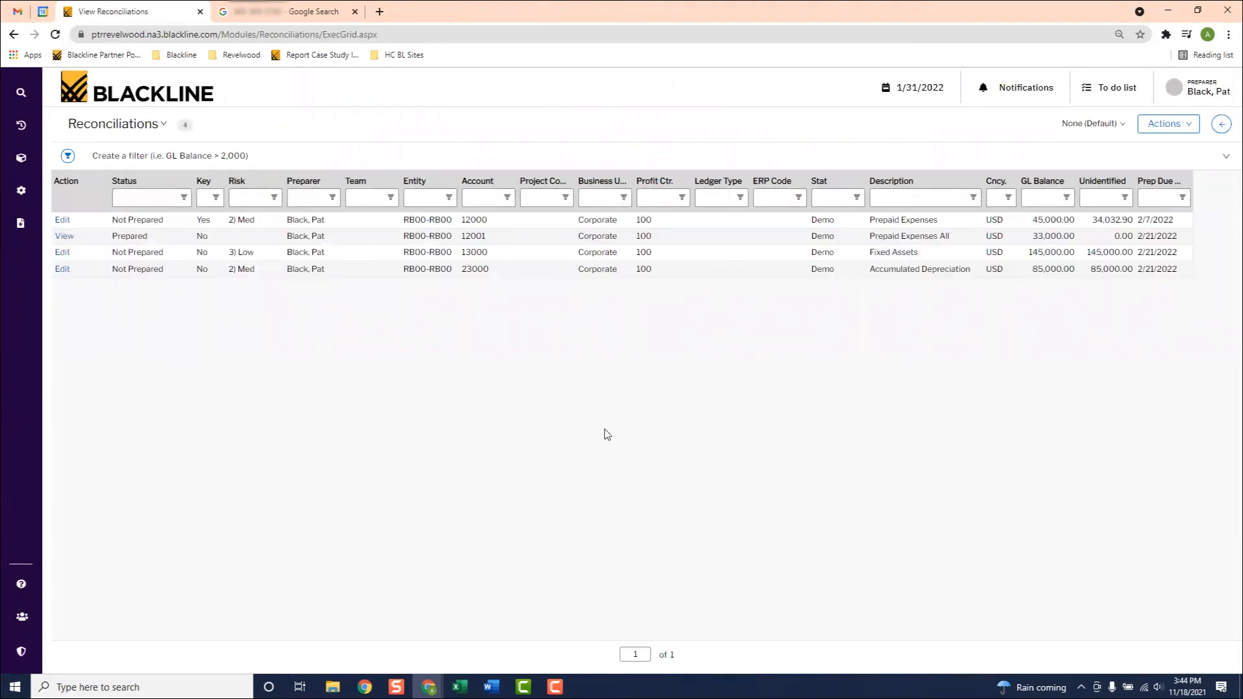
mouse_move(69, 319)
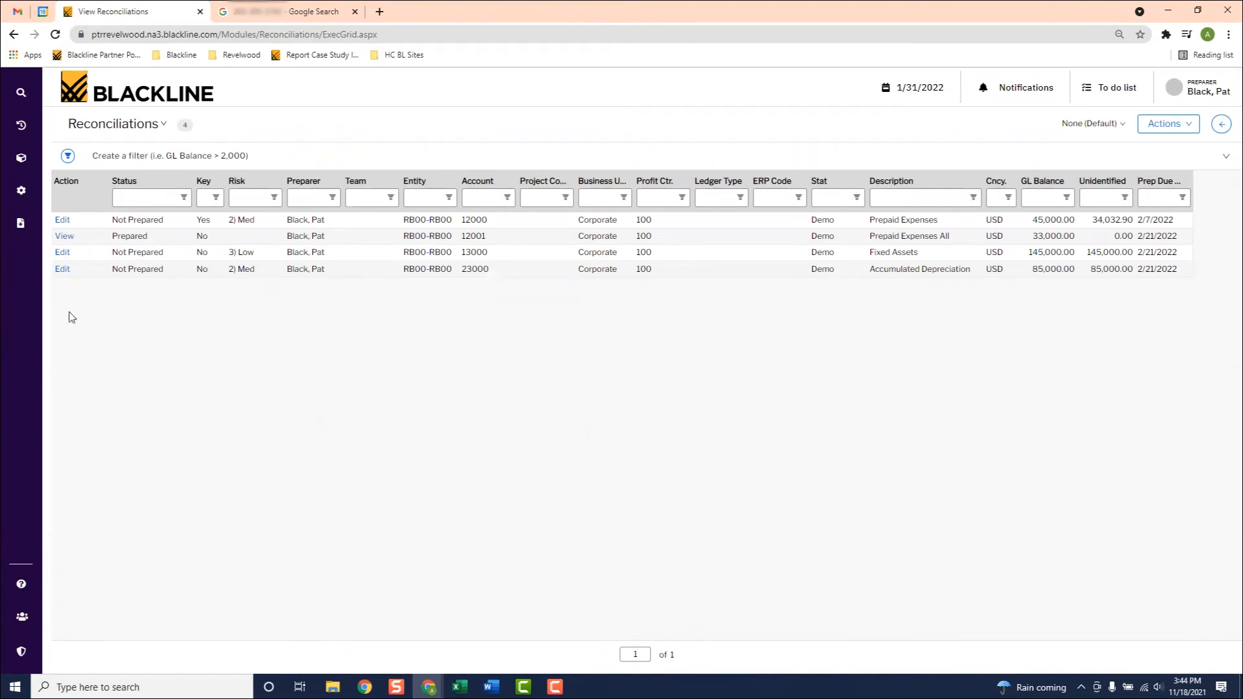
View the certified Prepaid Expenses All reconciliation for account 12001 read-only.
click(64, 236)
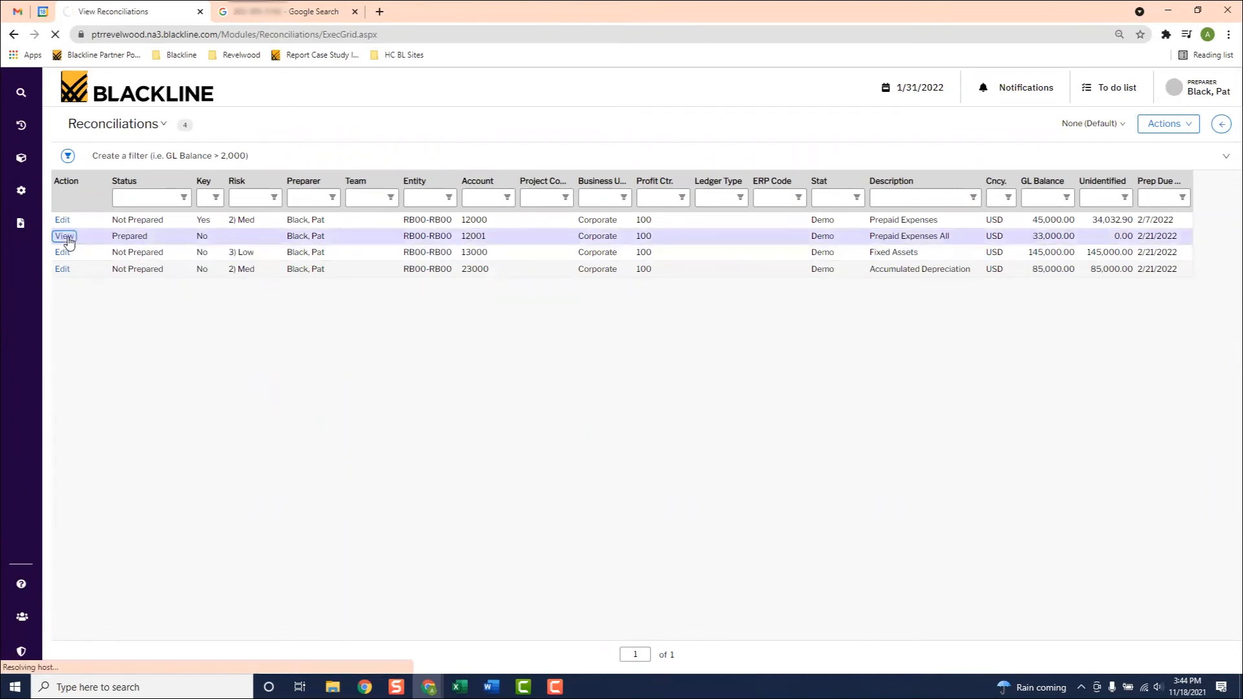
click(63, 236)
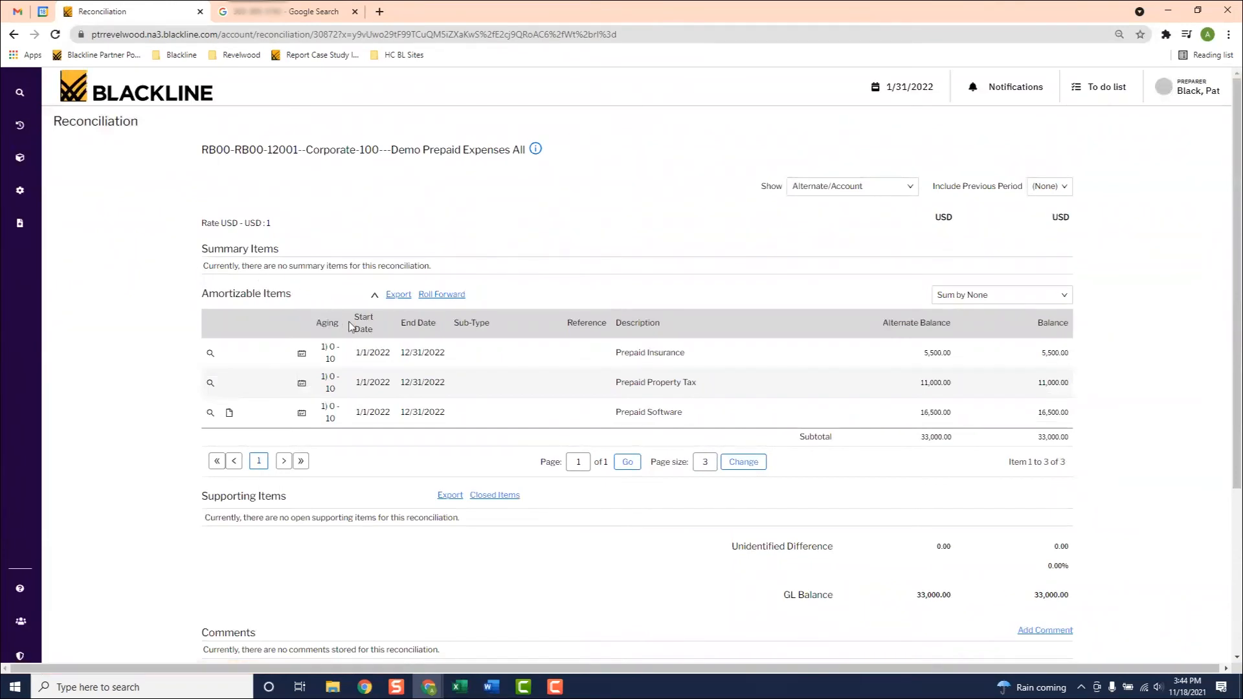
mouse_move(890, 341)
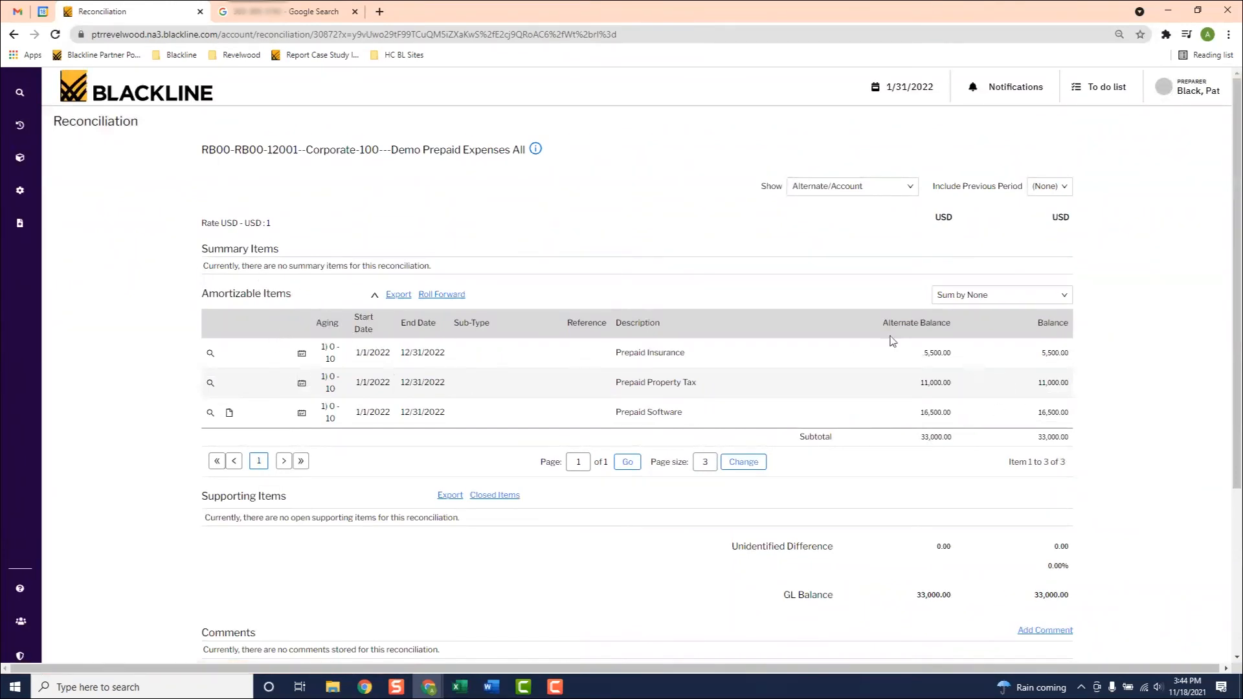
Display the Roll Forward schedule and reveal all monthly balances through 12/31/2022.
click(441, 293)
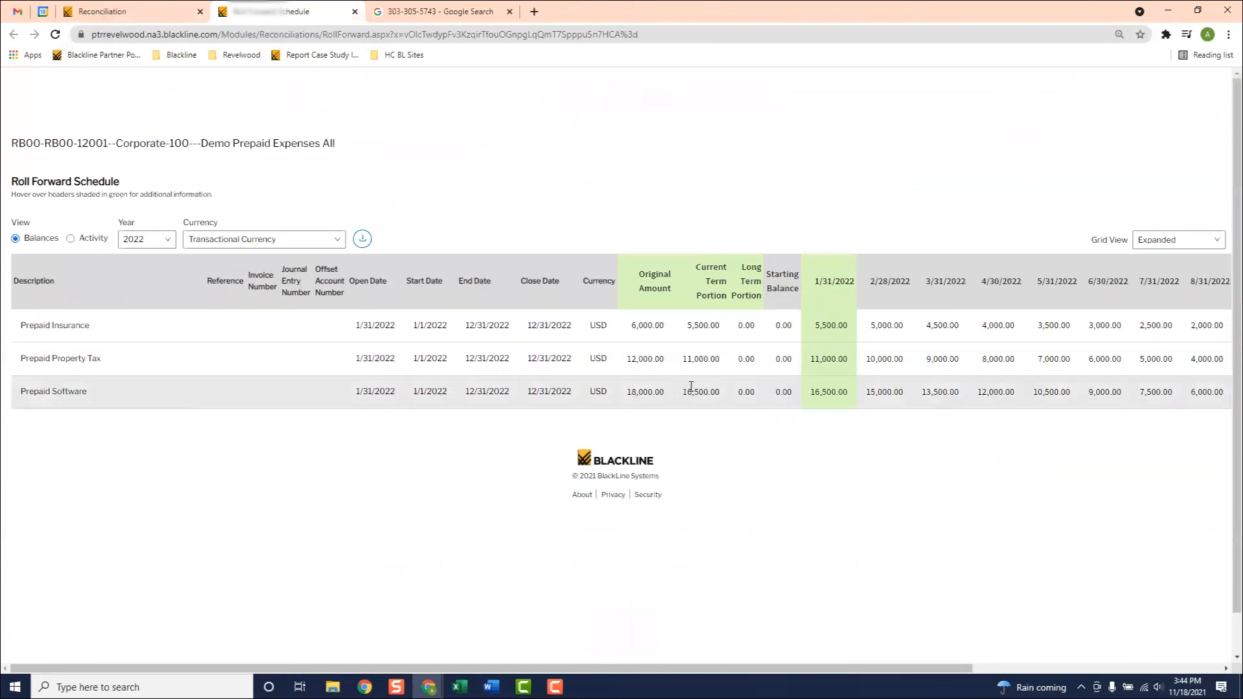
mouse_move(568, 304)
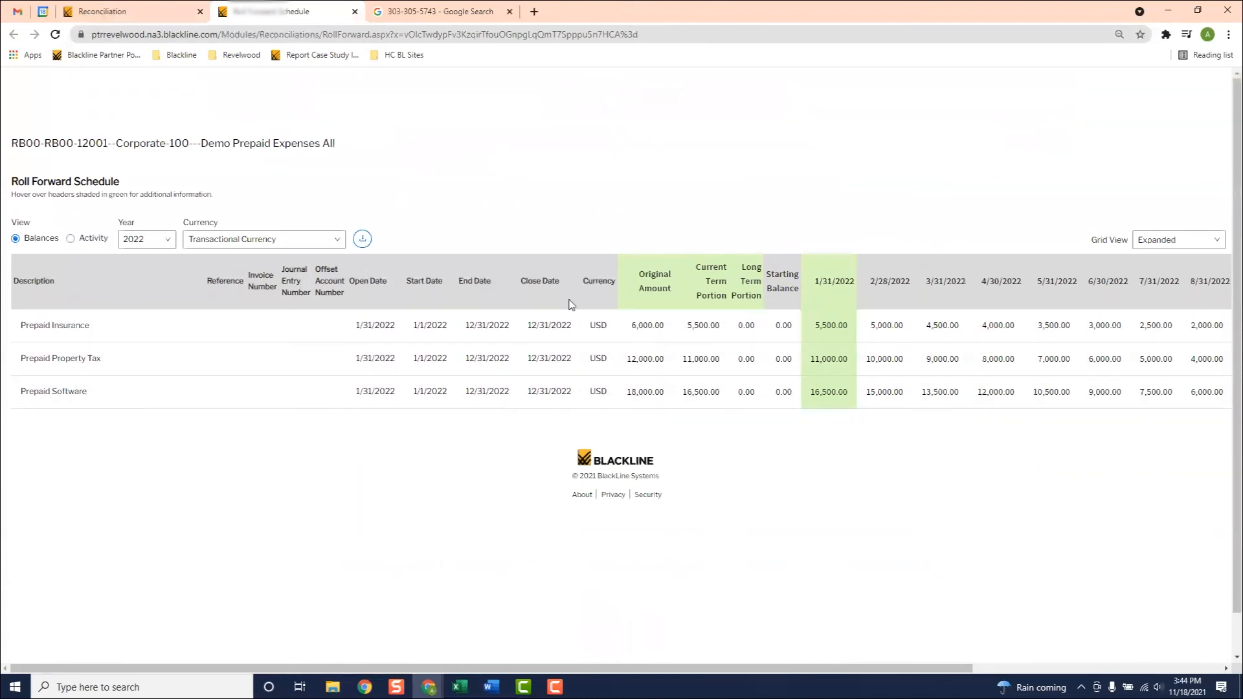
mouse_move(668, 328)
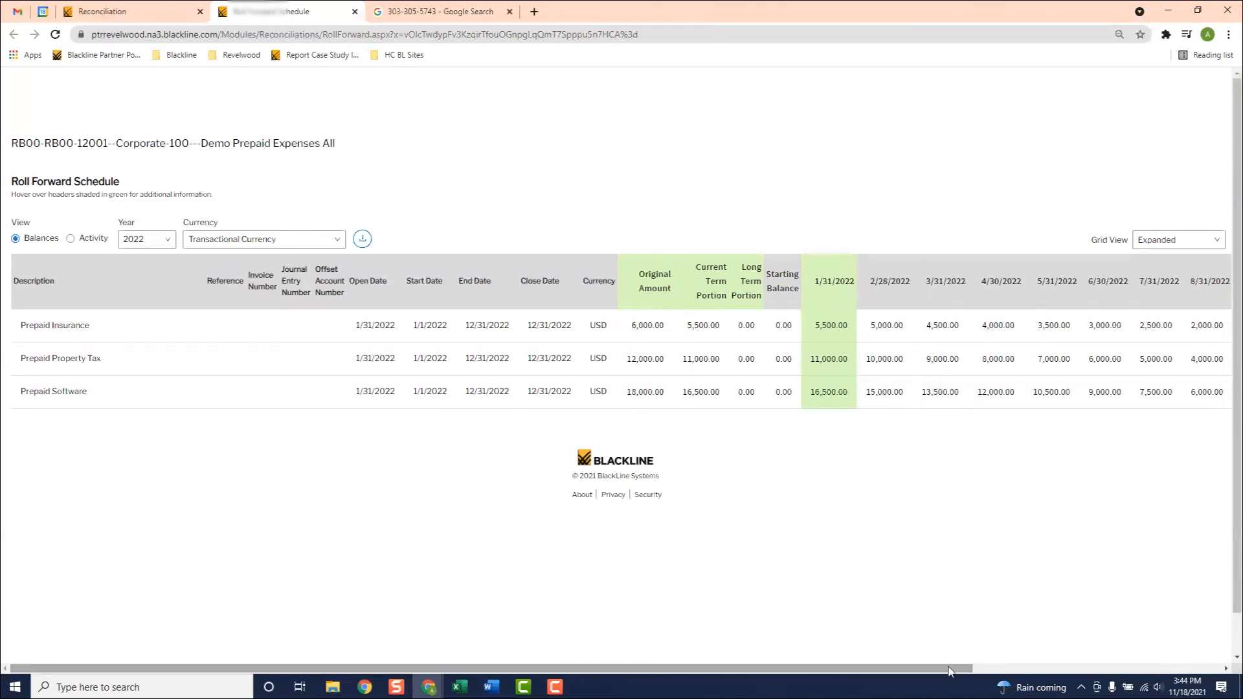
scroll(right, 3)
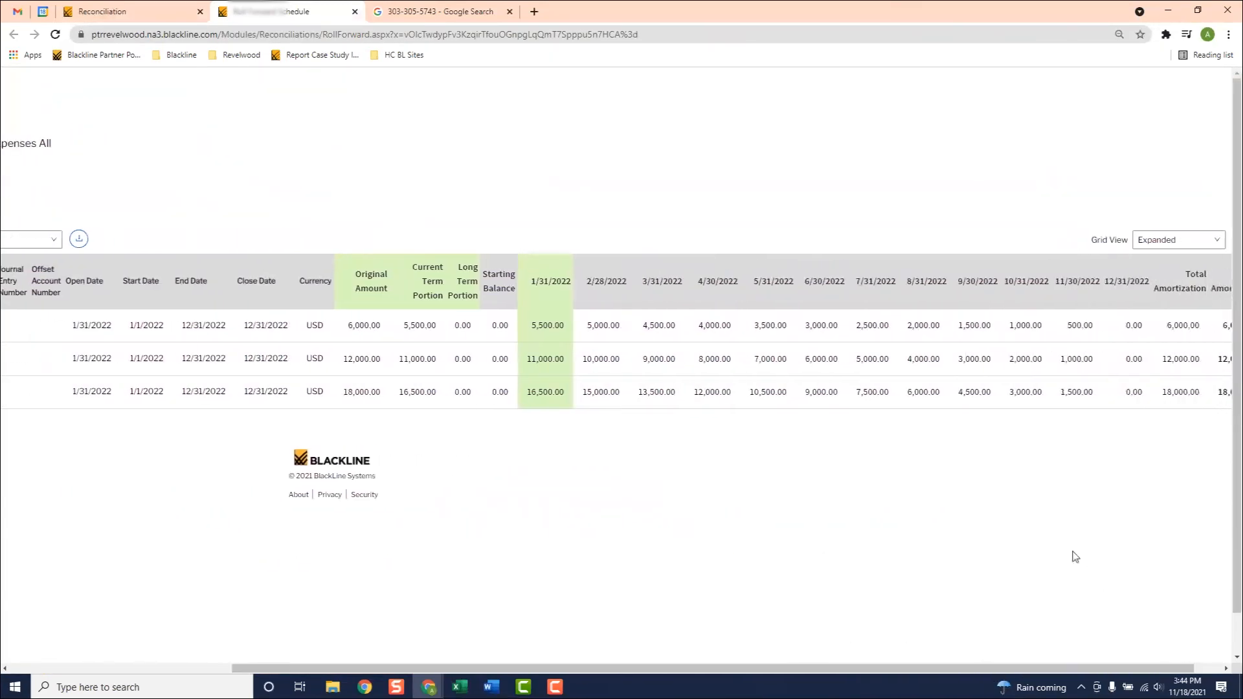
mouse_move(945, 444)
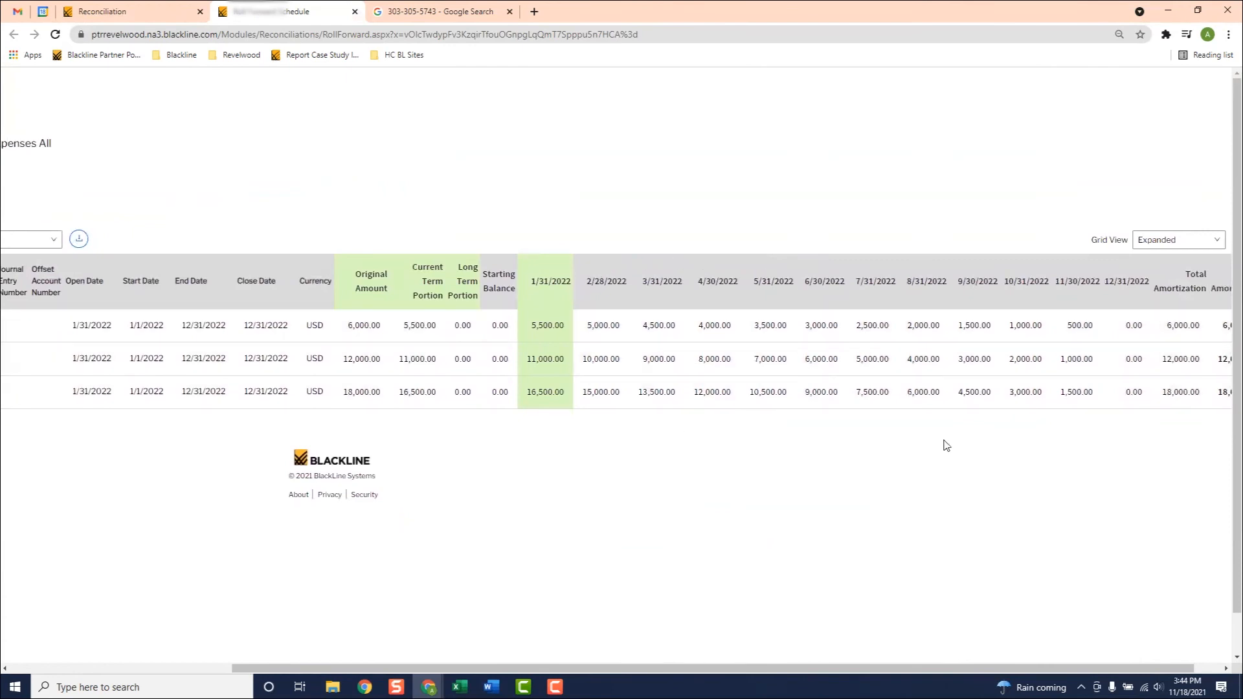
mouse_move(954, 451)
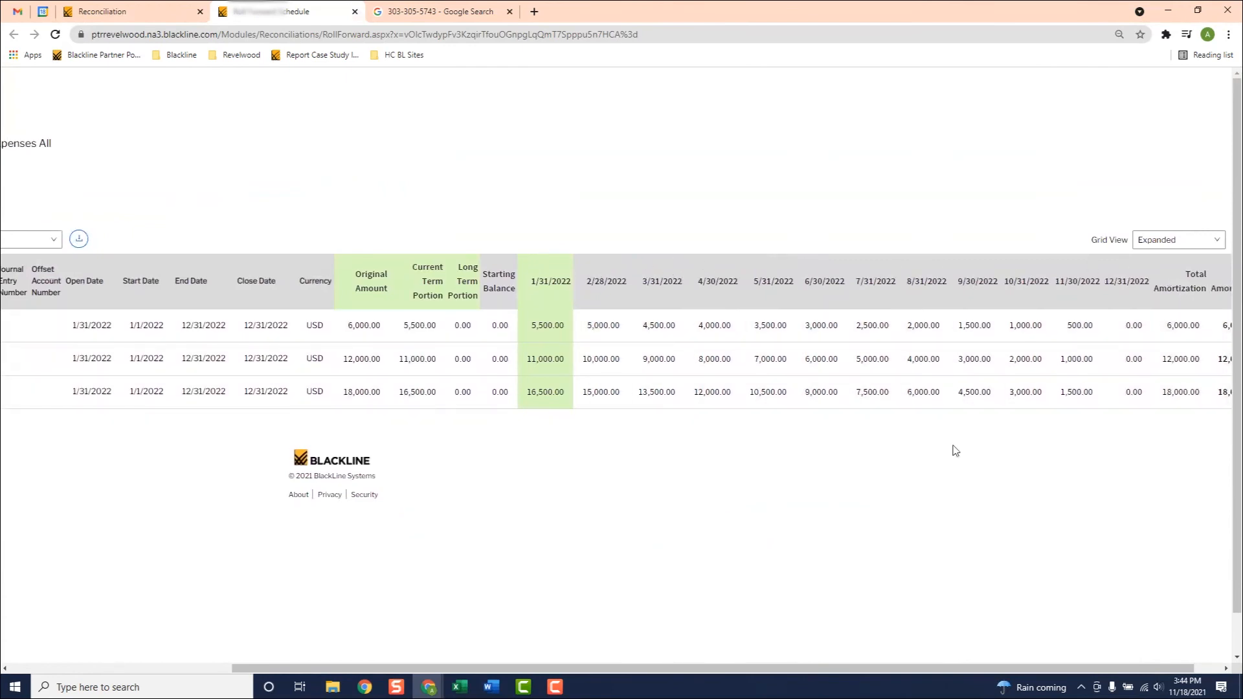